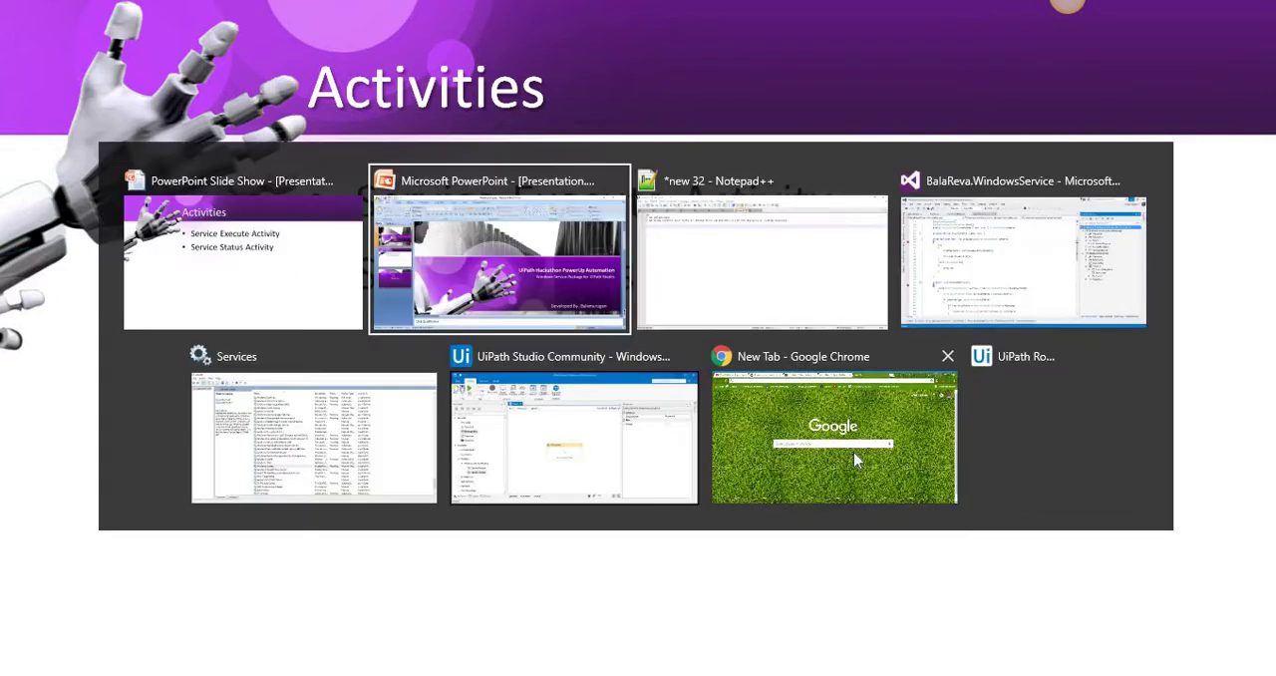
Switch from the slideshow to the UiPath Studio WindowsService project window.
click(574, 438)
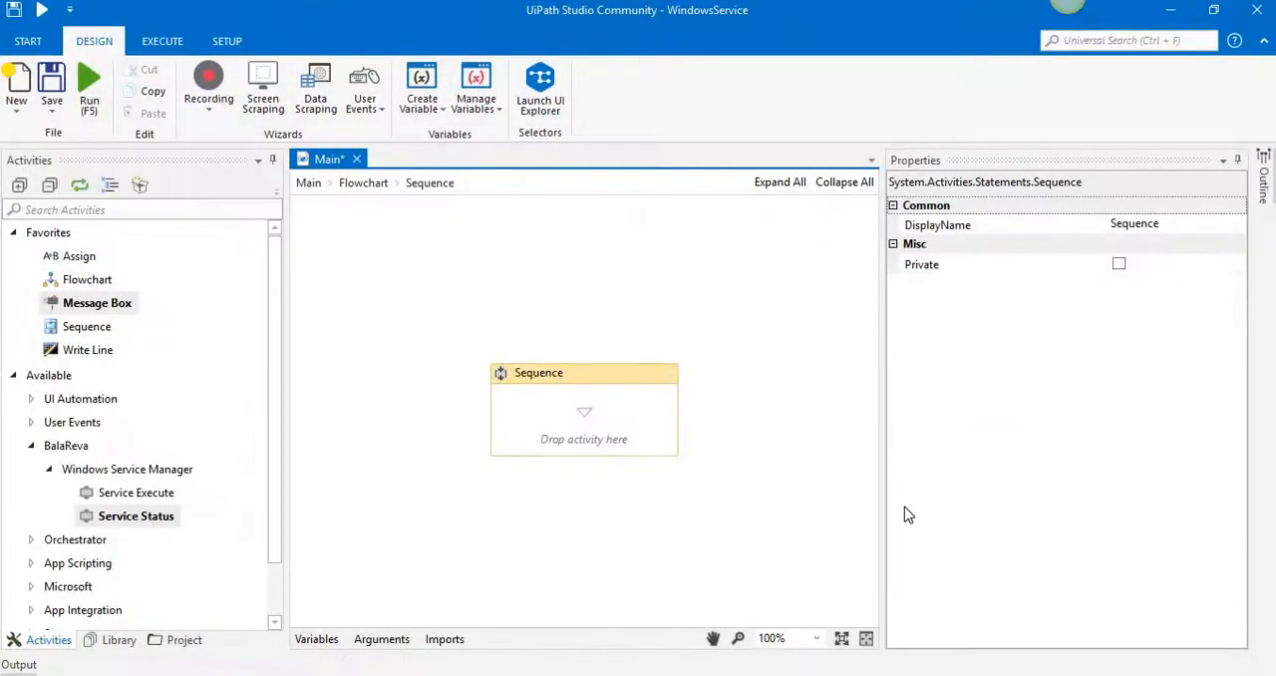
mouse_move(223, 562)
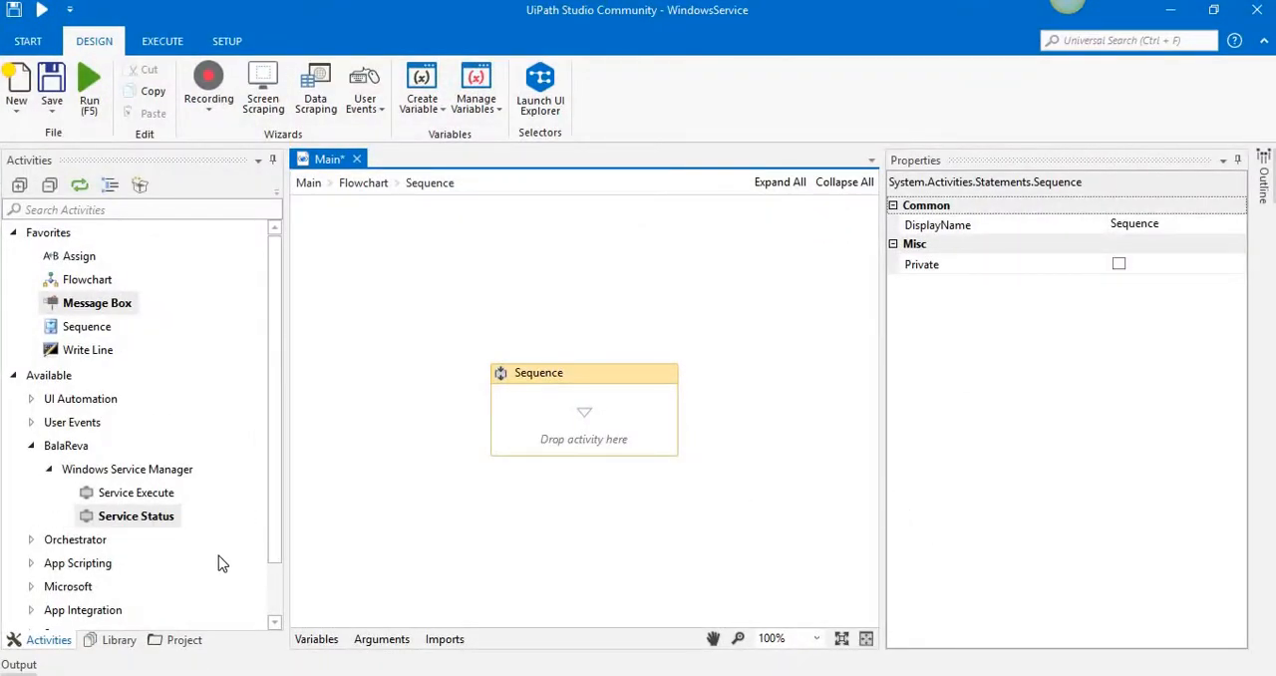
mouse_move(582, 539)
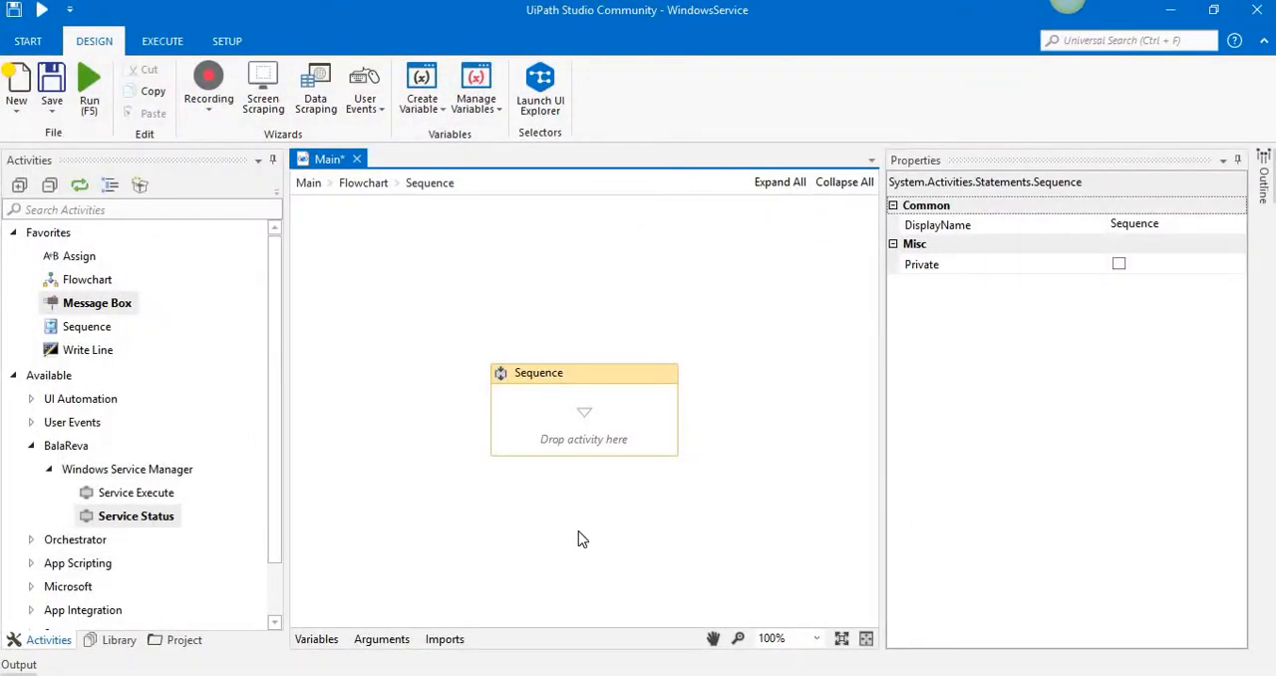
key(alt+tab)
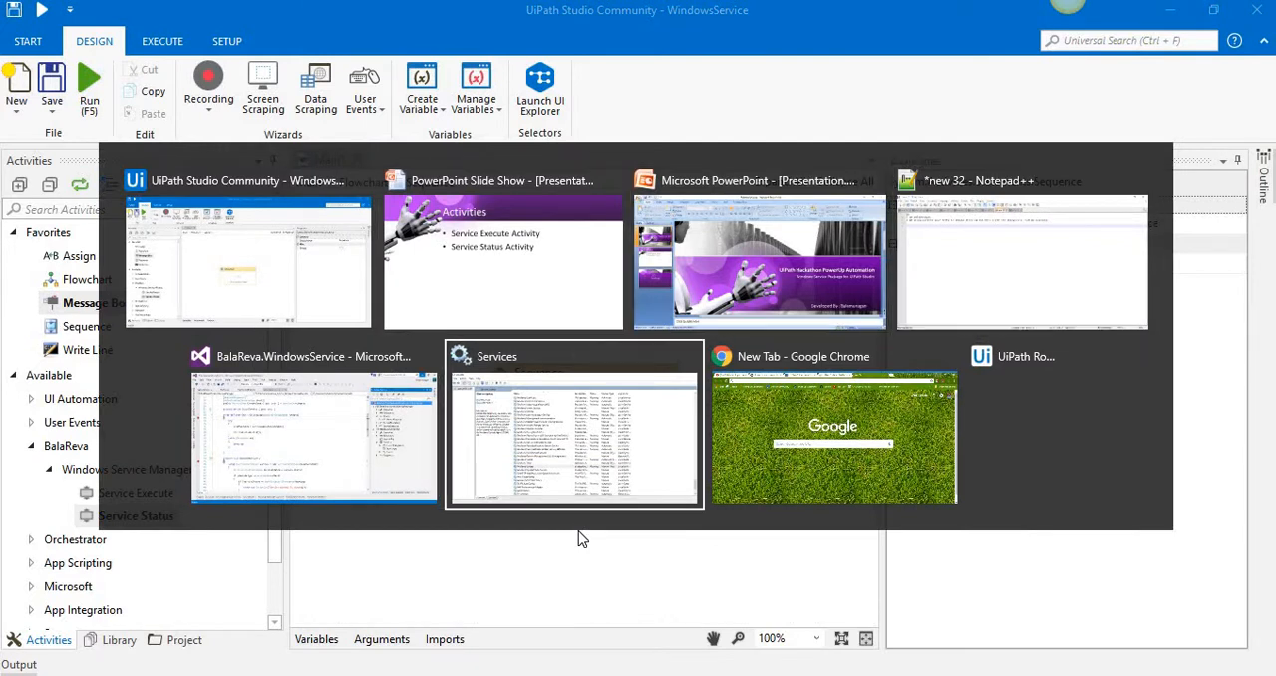
Stop the Windows Update service from its Properties dialog in Services.
click(574, 434)
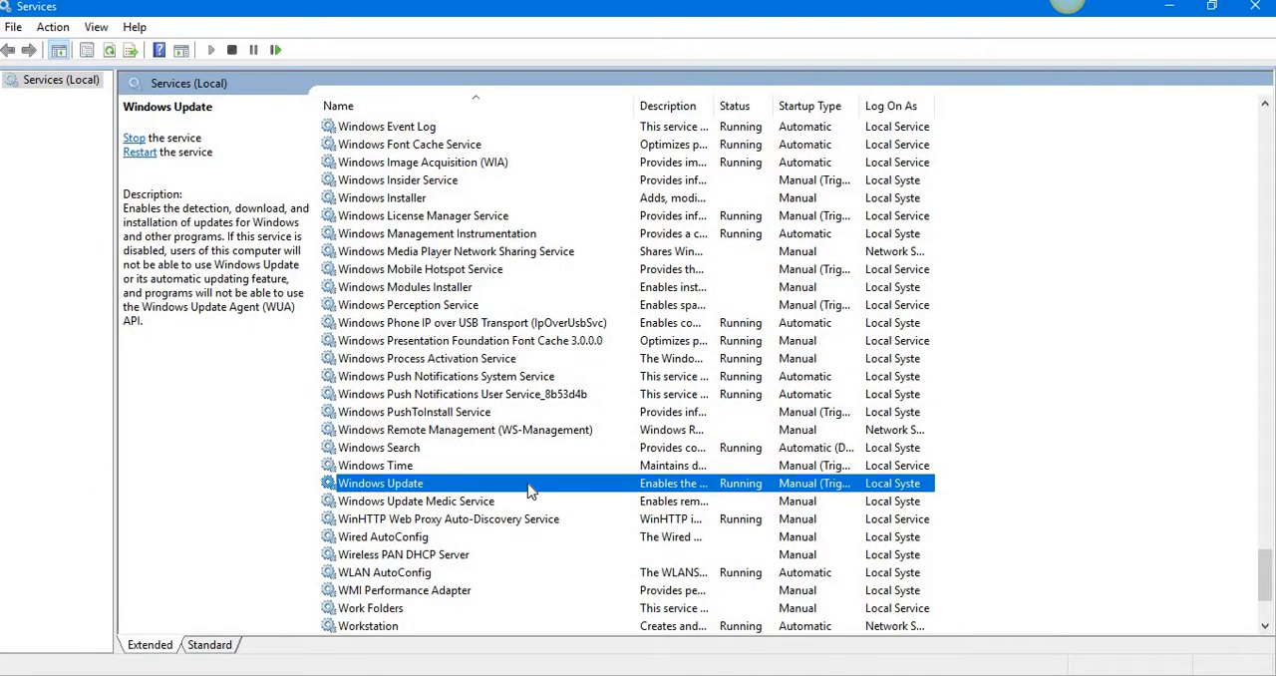
double_click(380, 483)
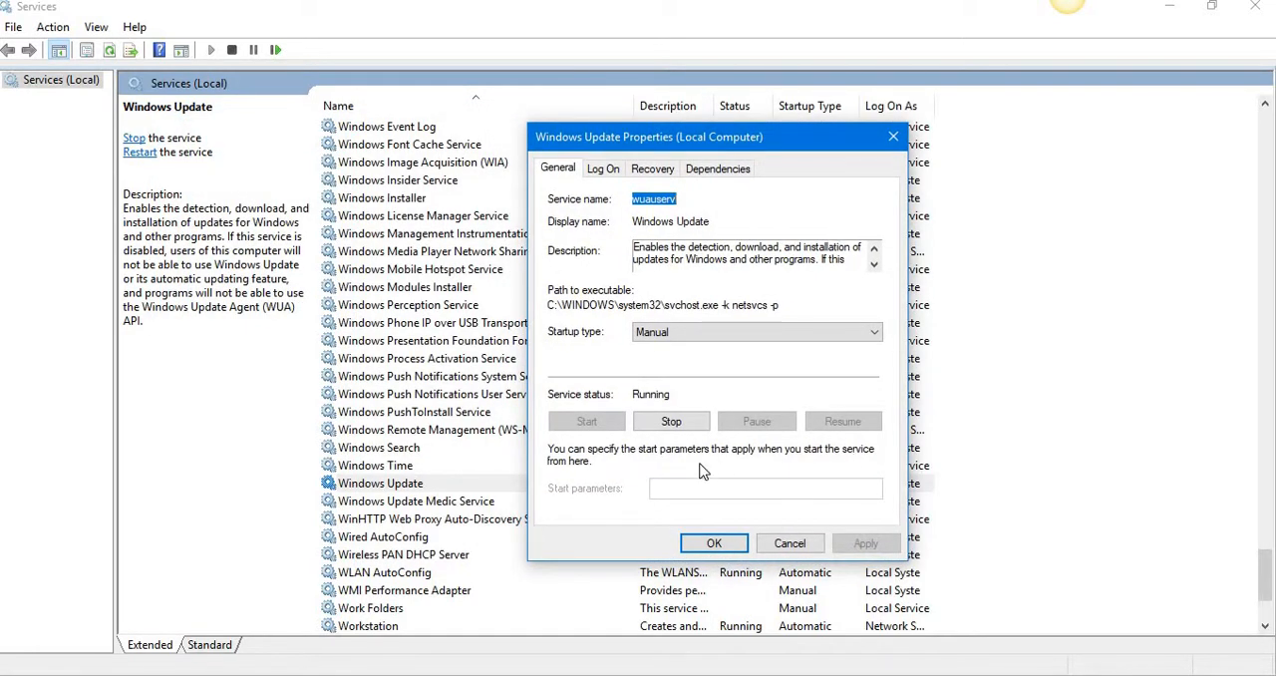
click(669, 420)
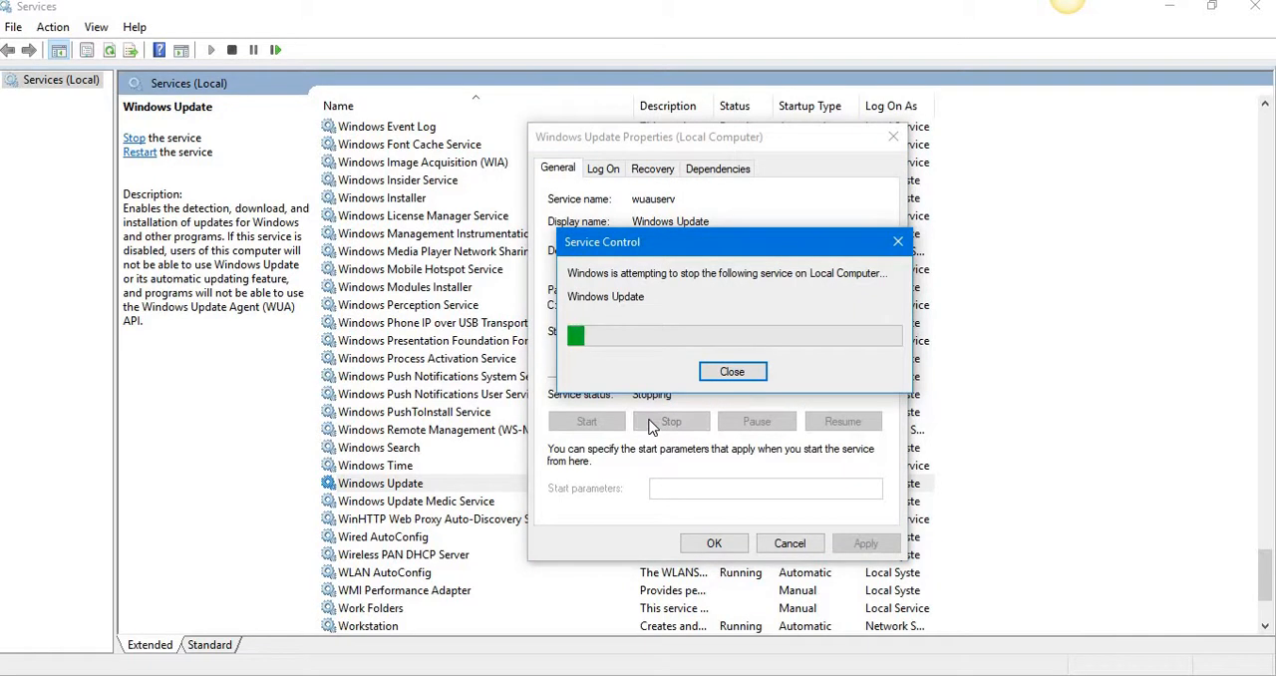
click(732, 371)
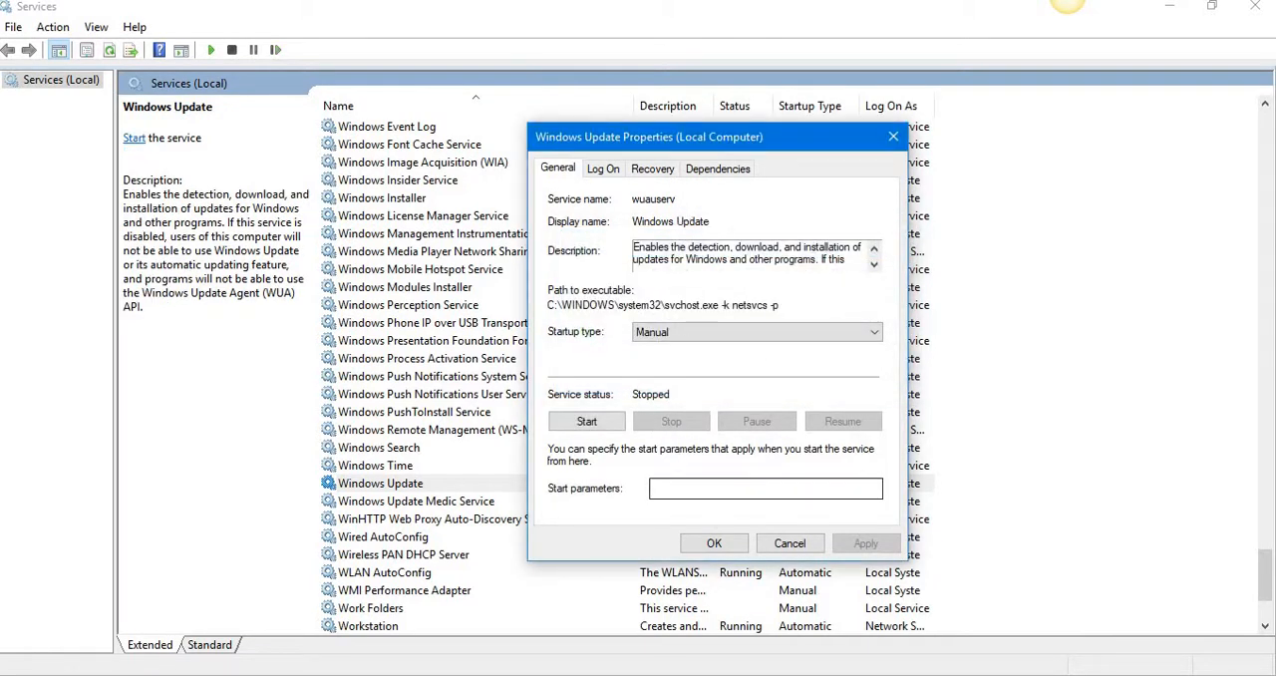
double_click(653, 198)
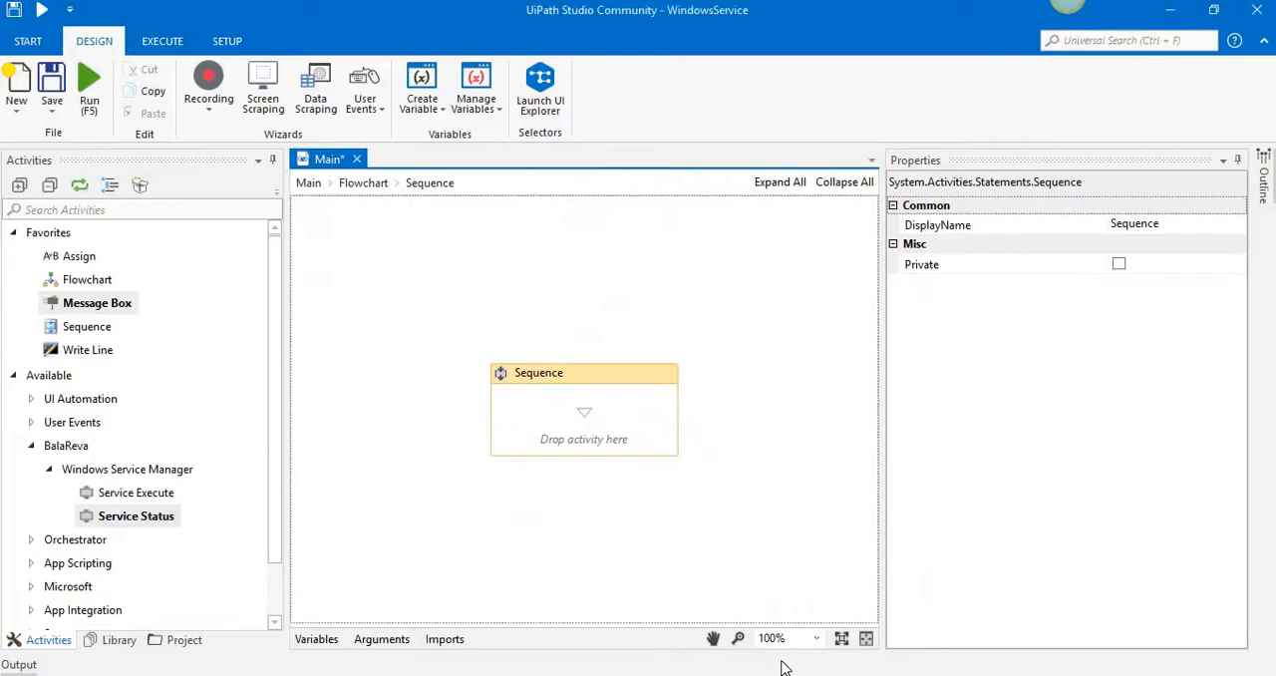
mouse_move(135, 492)
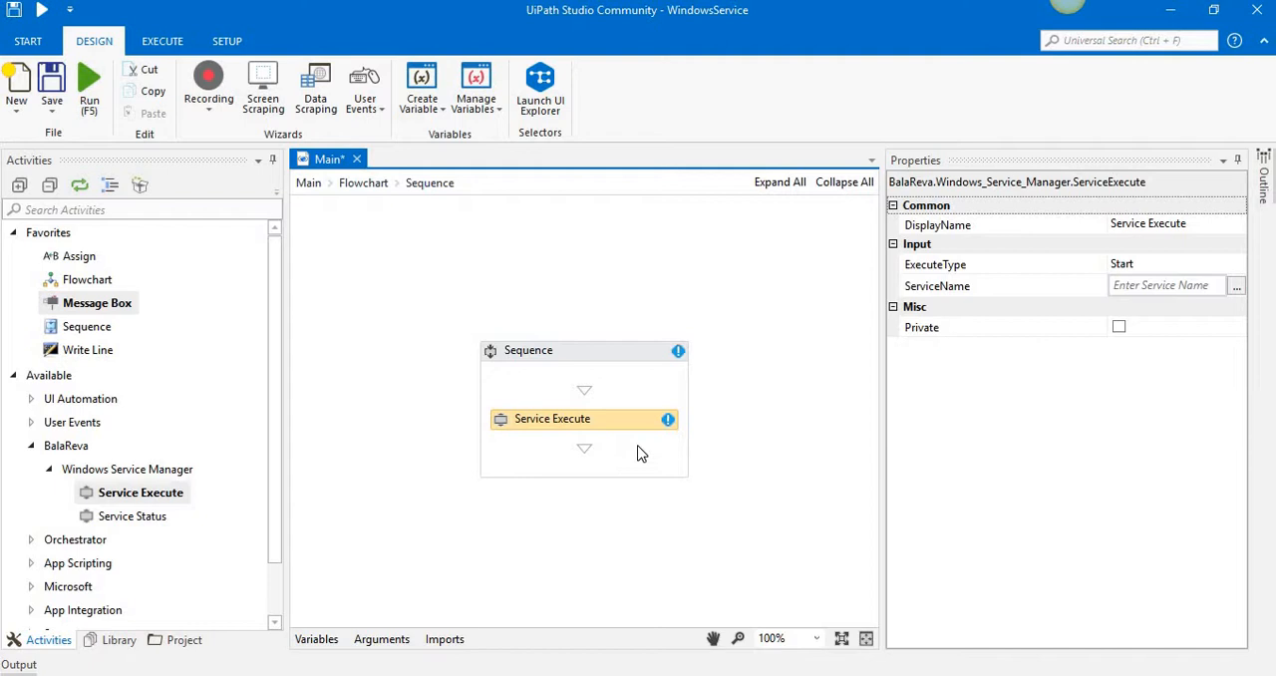
mouse_move(1057, 299)
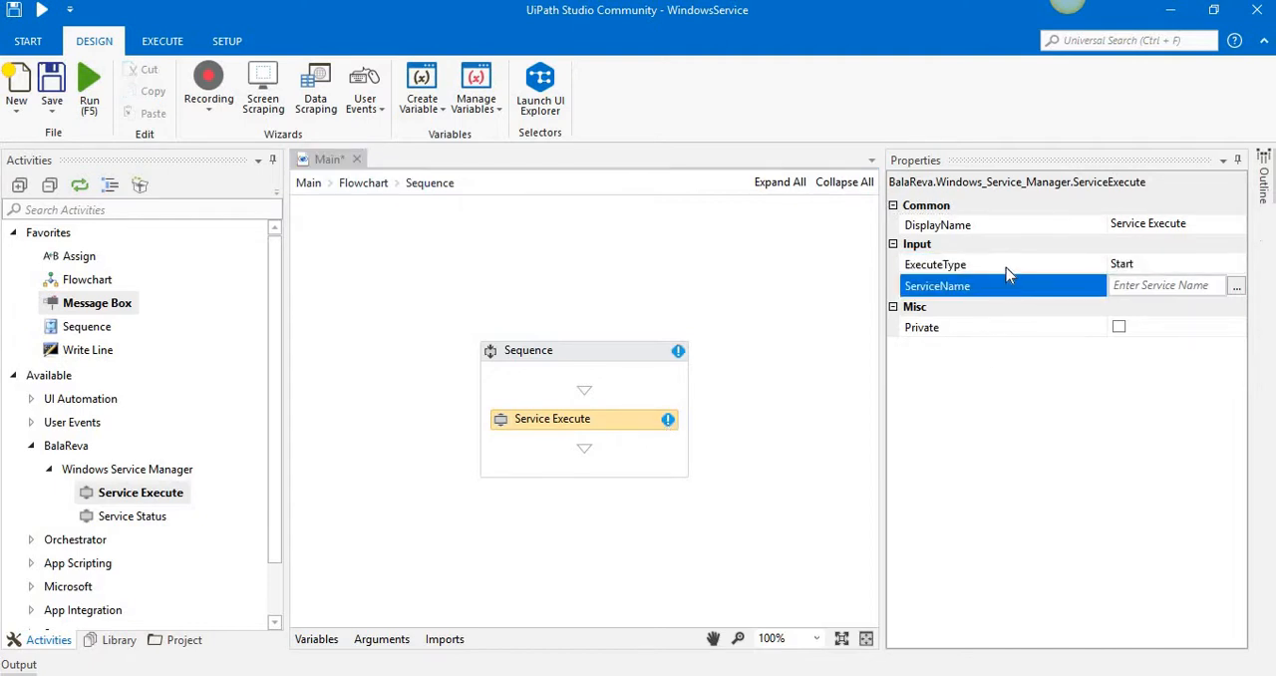
Configure the Service Execute activity with ExecuteType Start and ServiceName "wuauserv".
click(1172, 263)
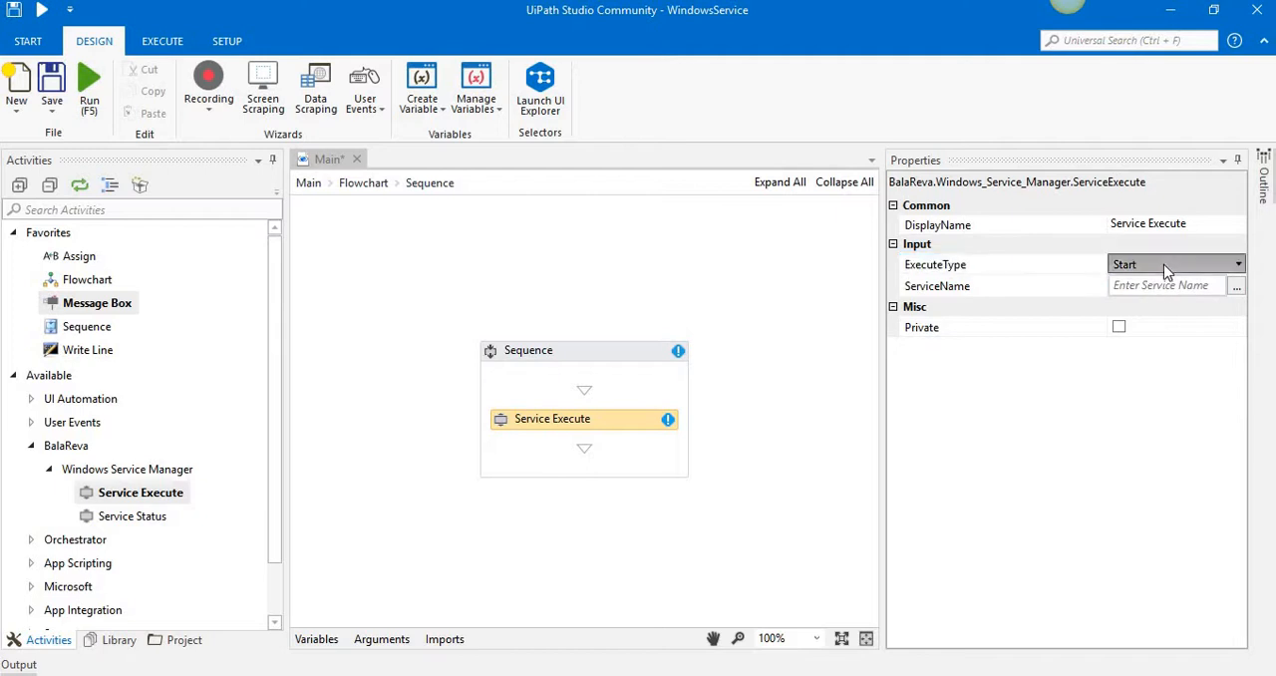
click(1236, 263)
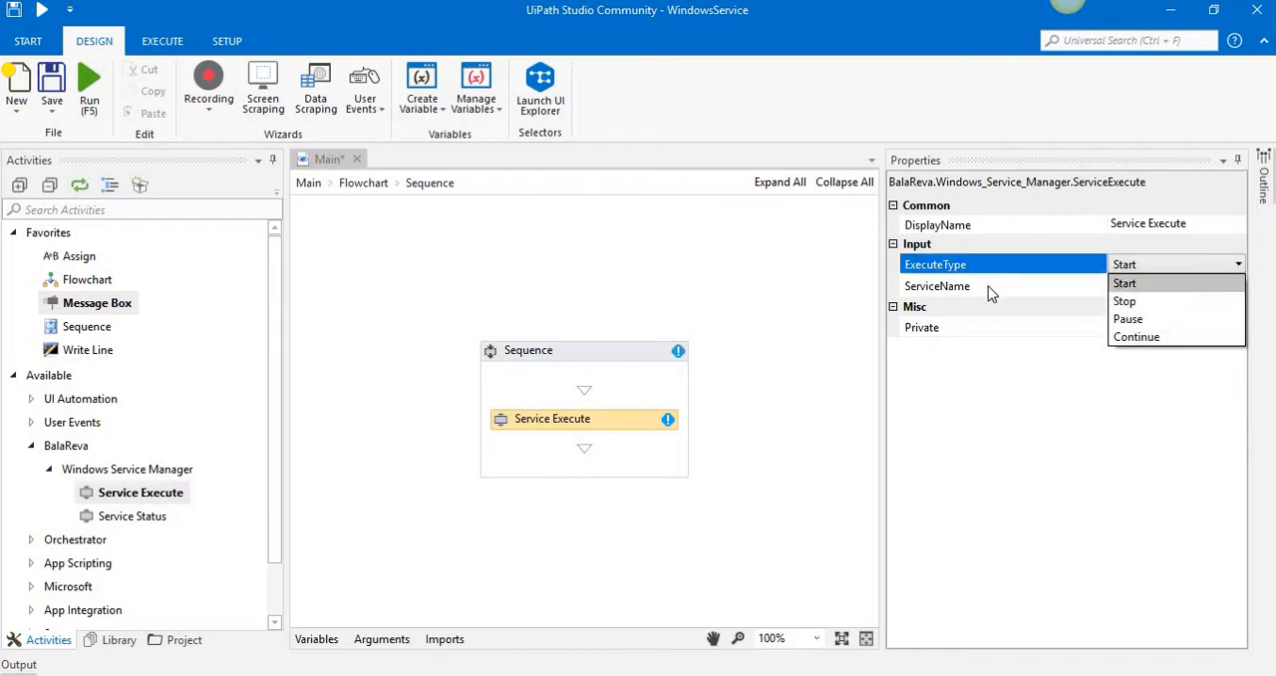
click(1125, 283)
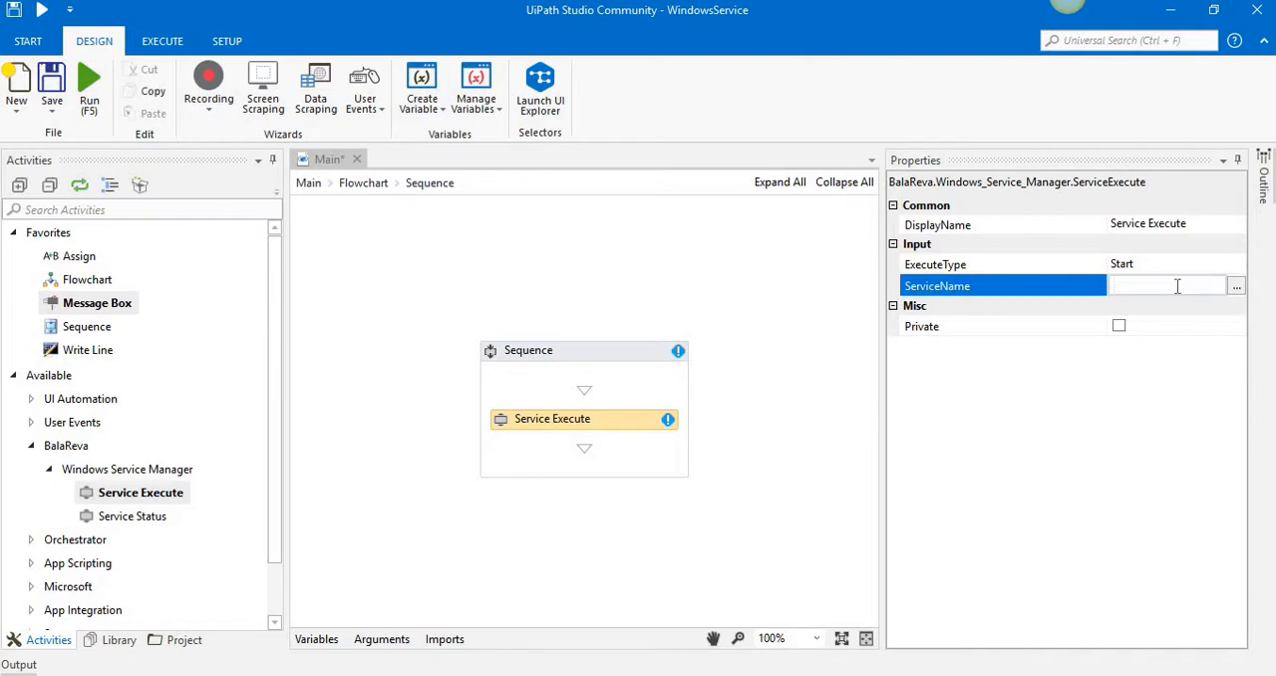
text("wuauserv")
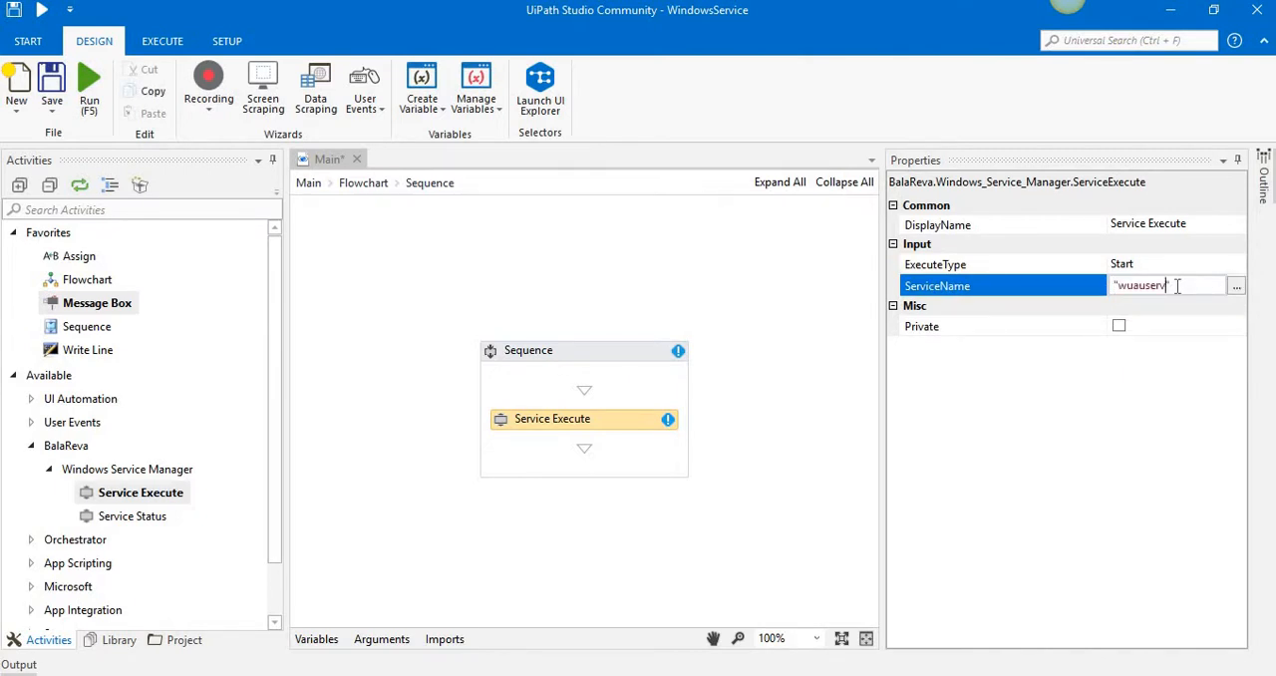
click(997, 263)
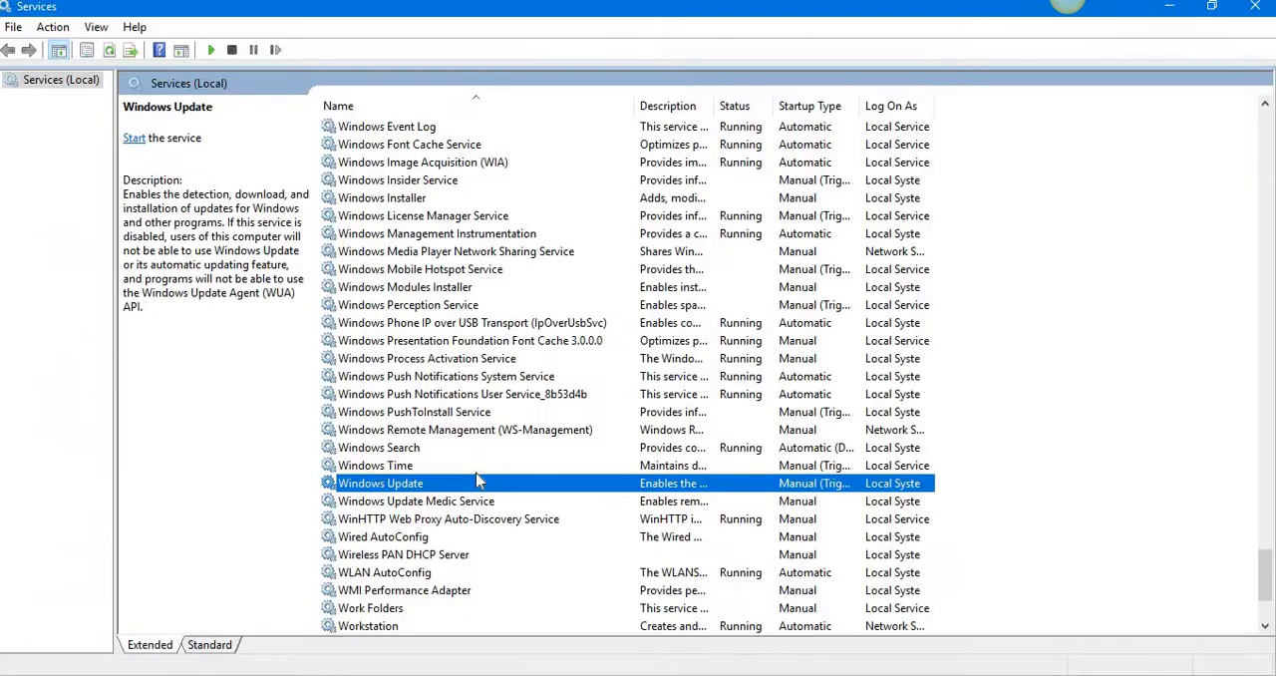
double_click(379, 482)
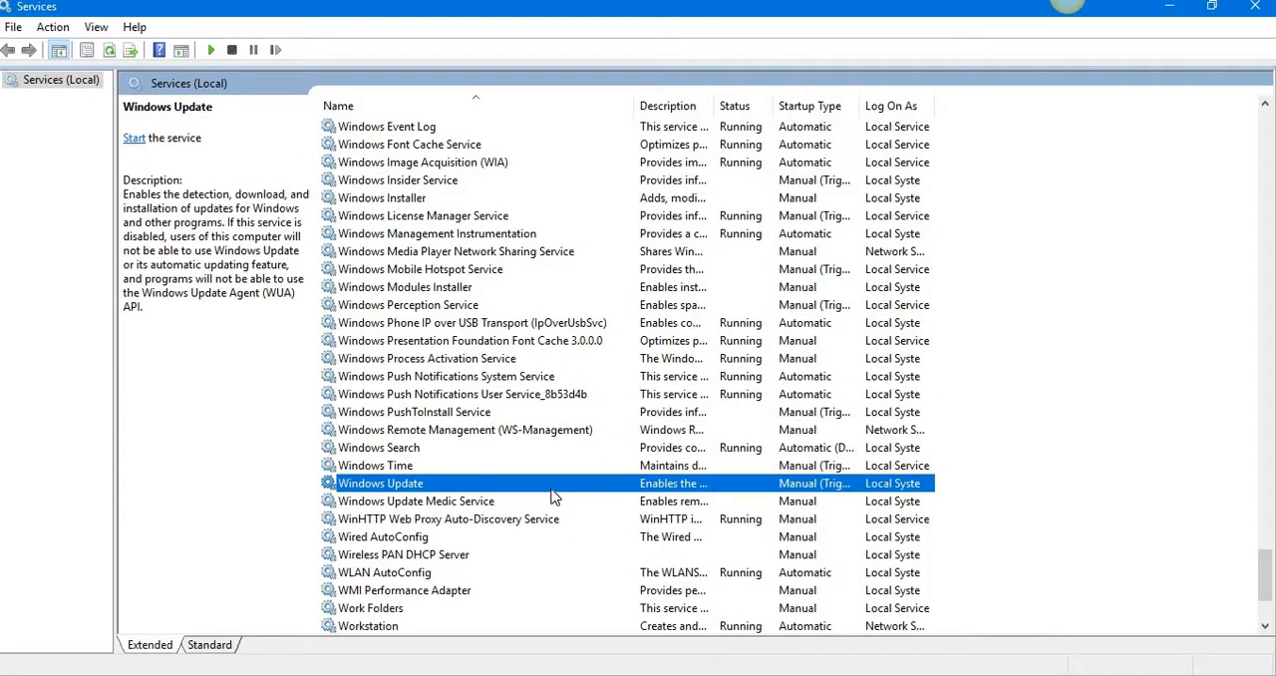
double_click(379, 483)
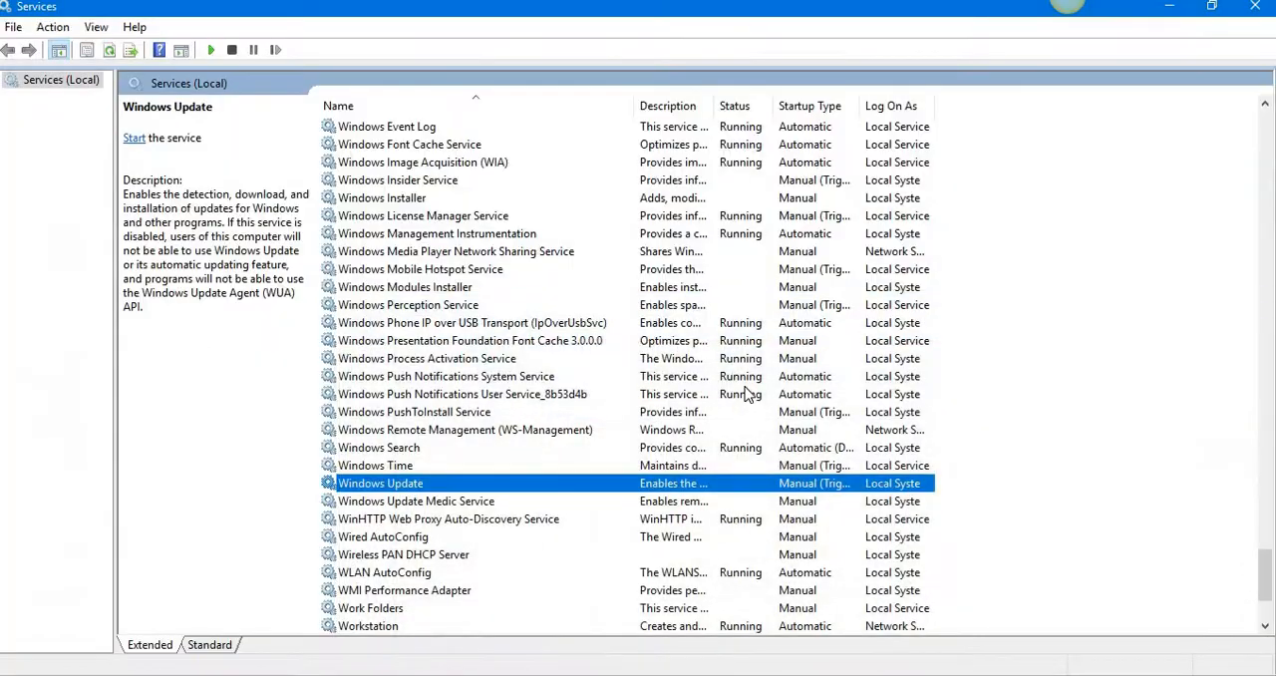
mouse_move(479, 490)
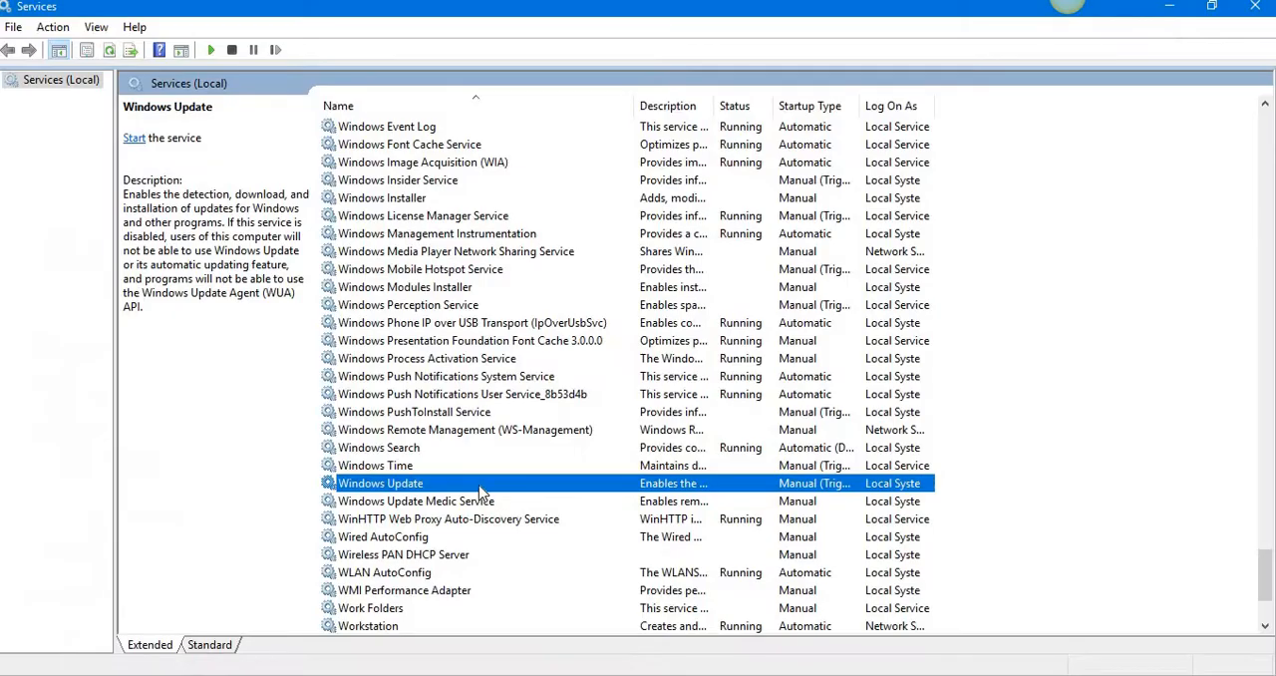
double_click(378, 482)
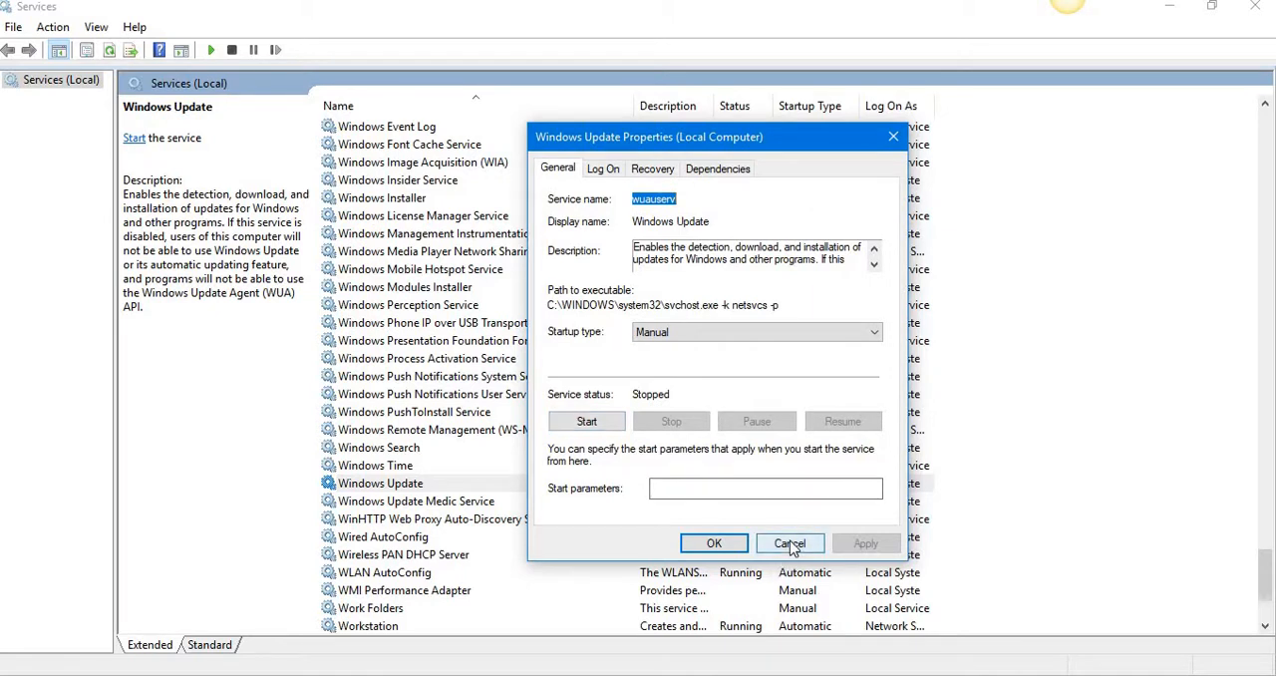
click(789, 542)
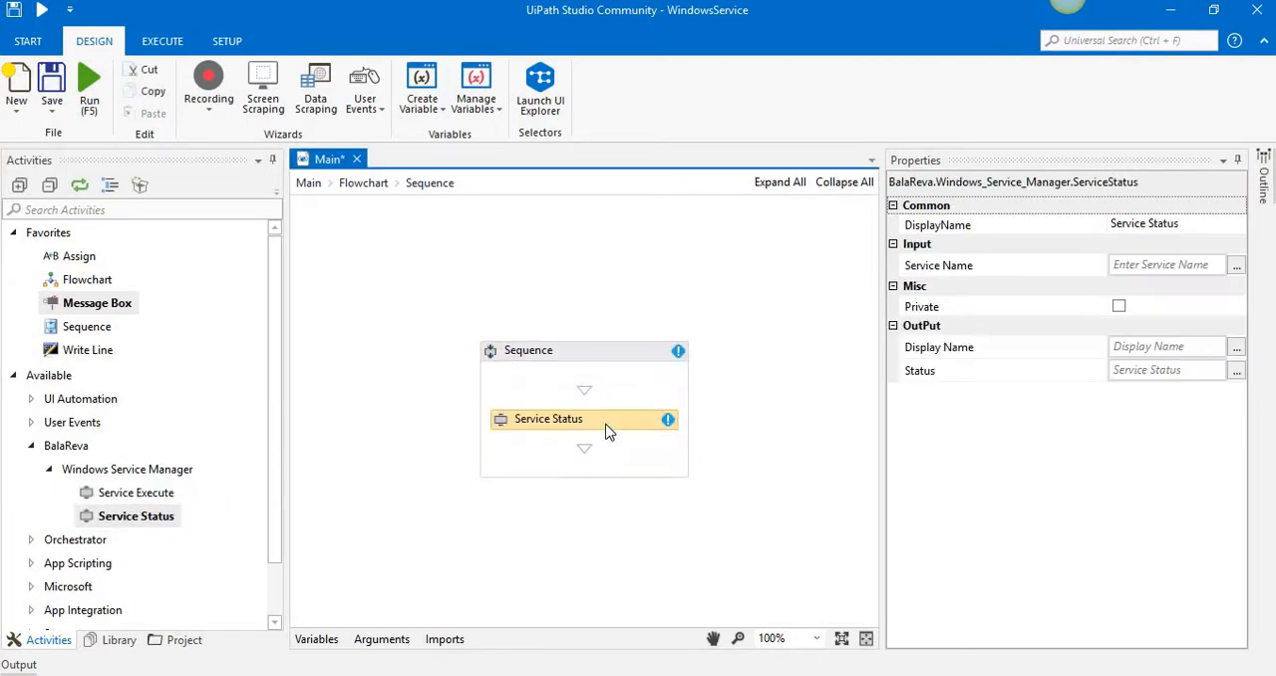
Set the Service Status activity's Service Name to "wuauserv".
click(997, 263)
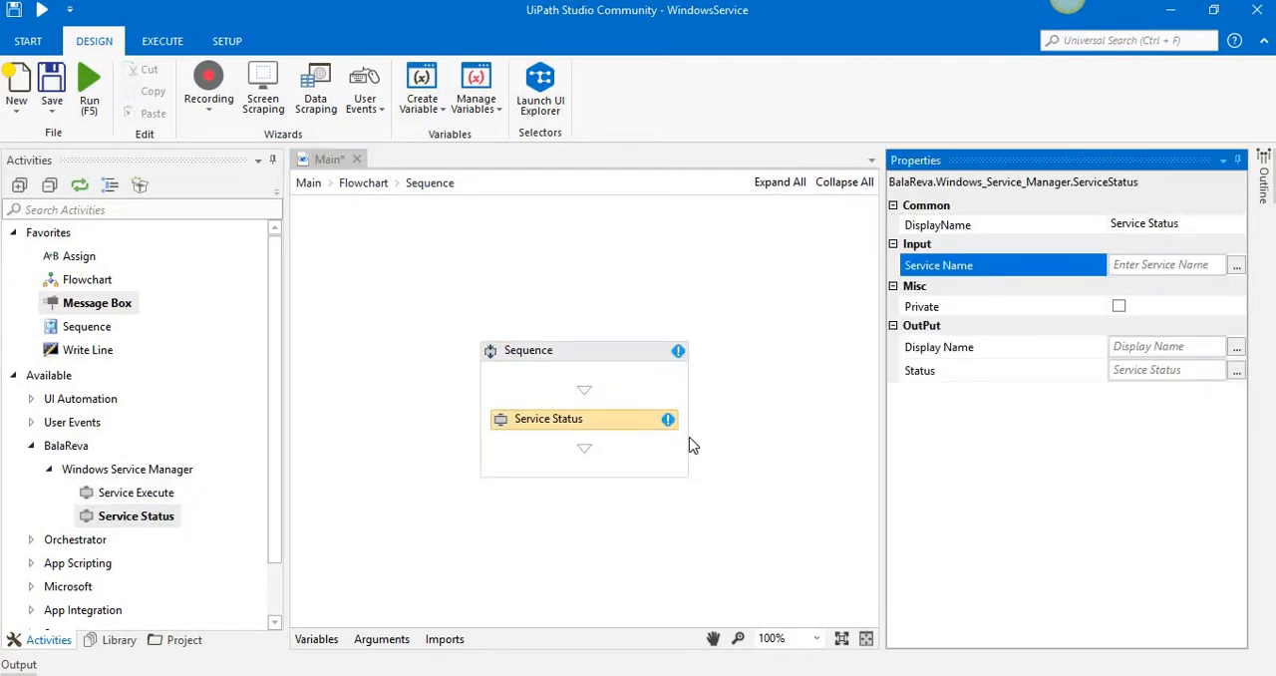
click(1160, 263)
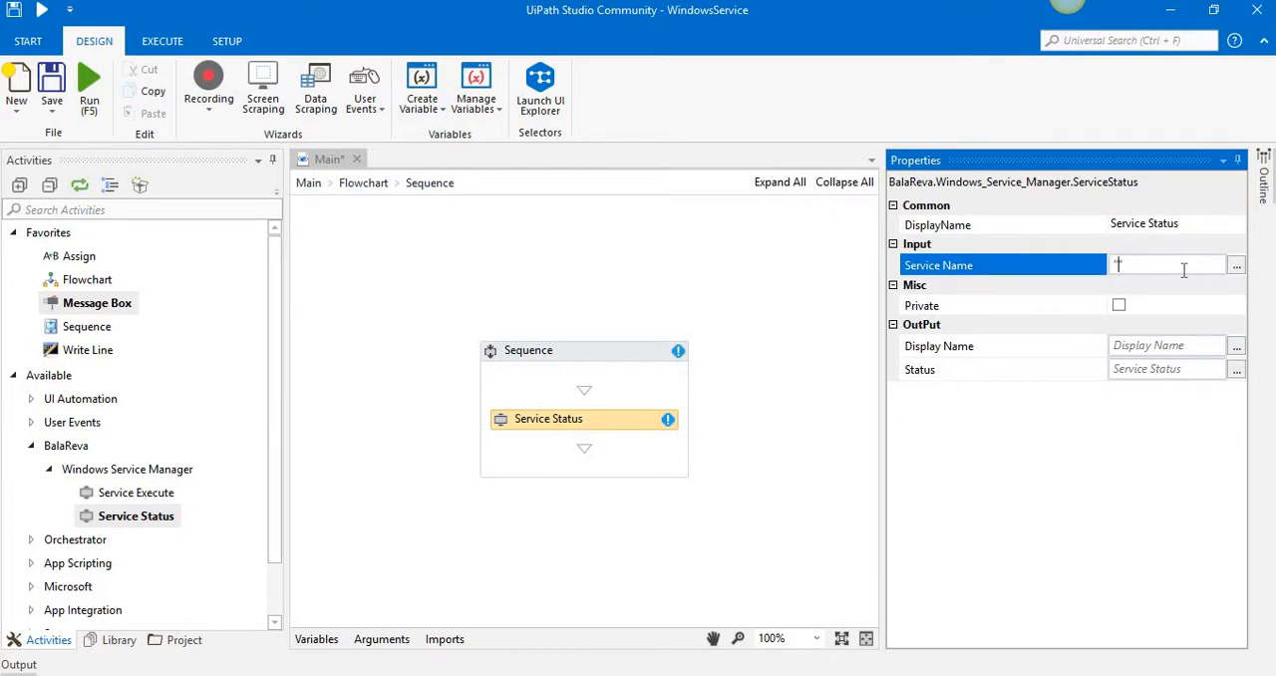
text("wuauserv")
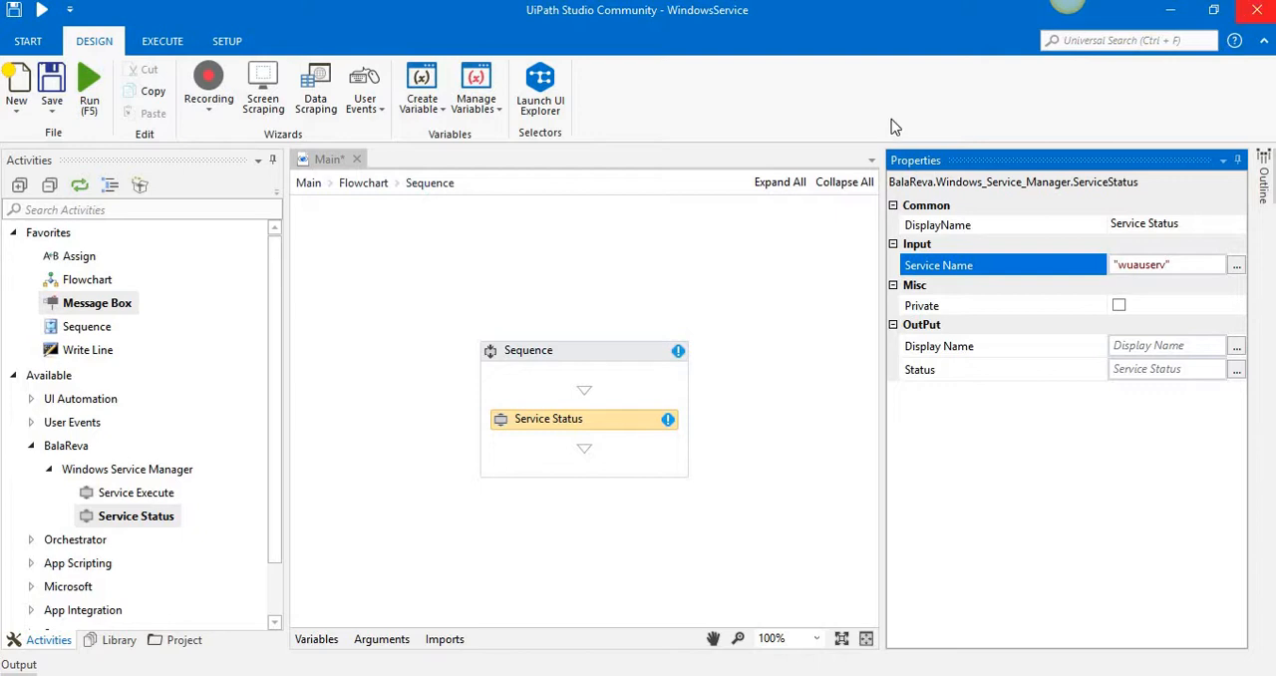
click(937, 347)
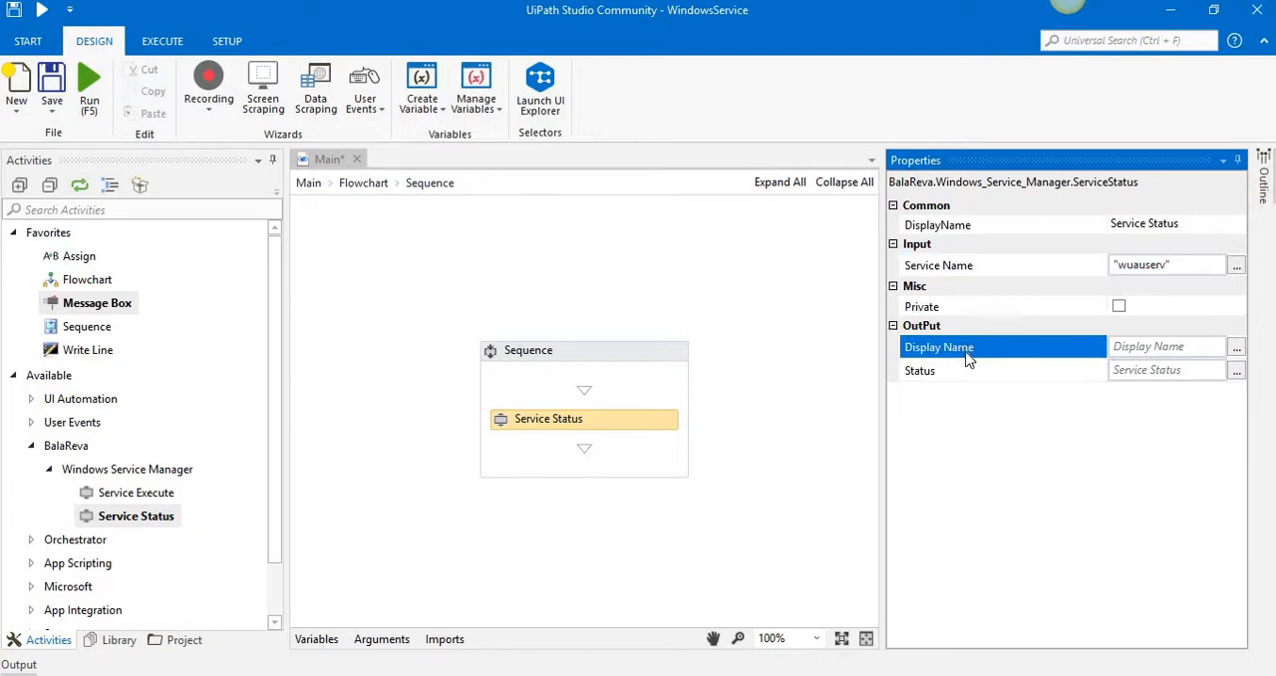
mouse_move(1166, 355)
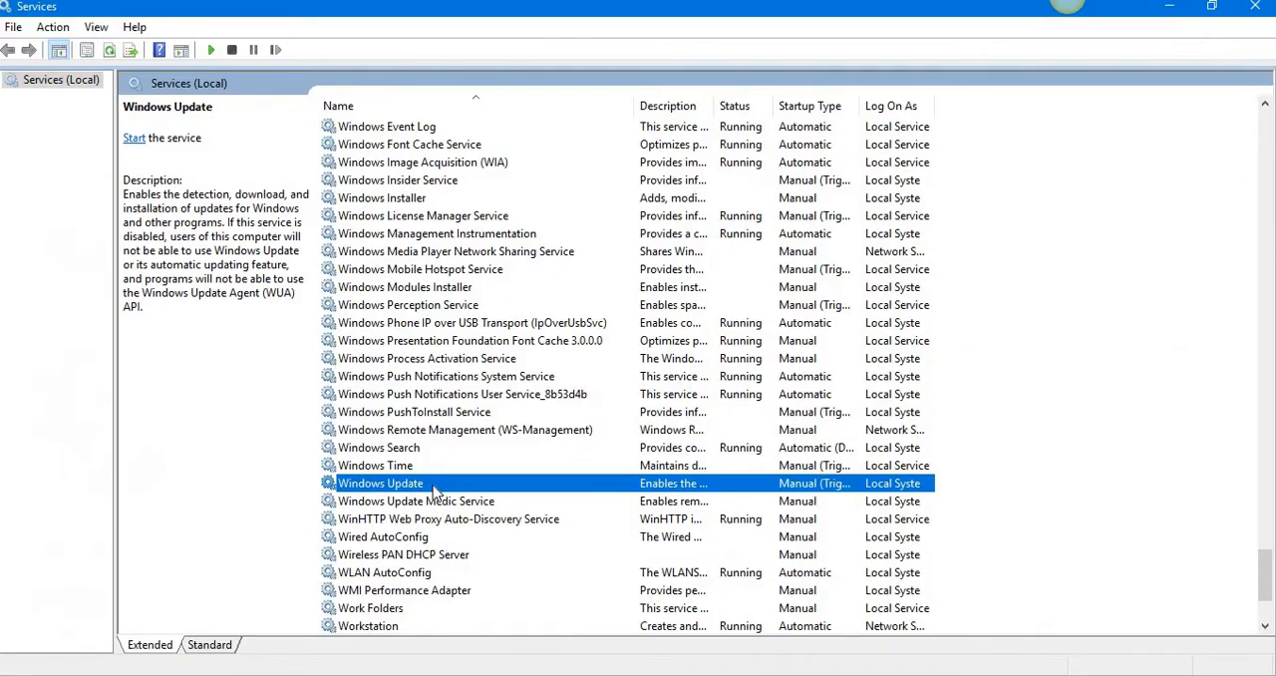
double_click(379, 482)
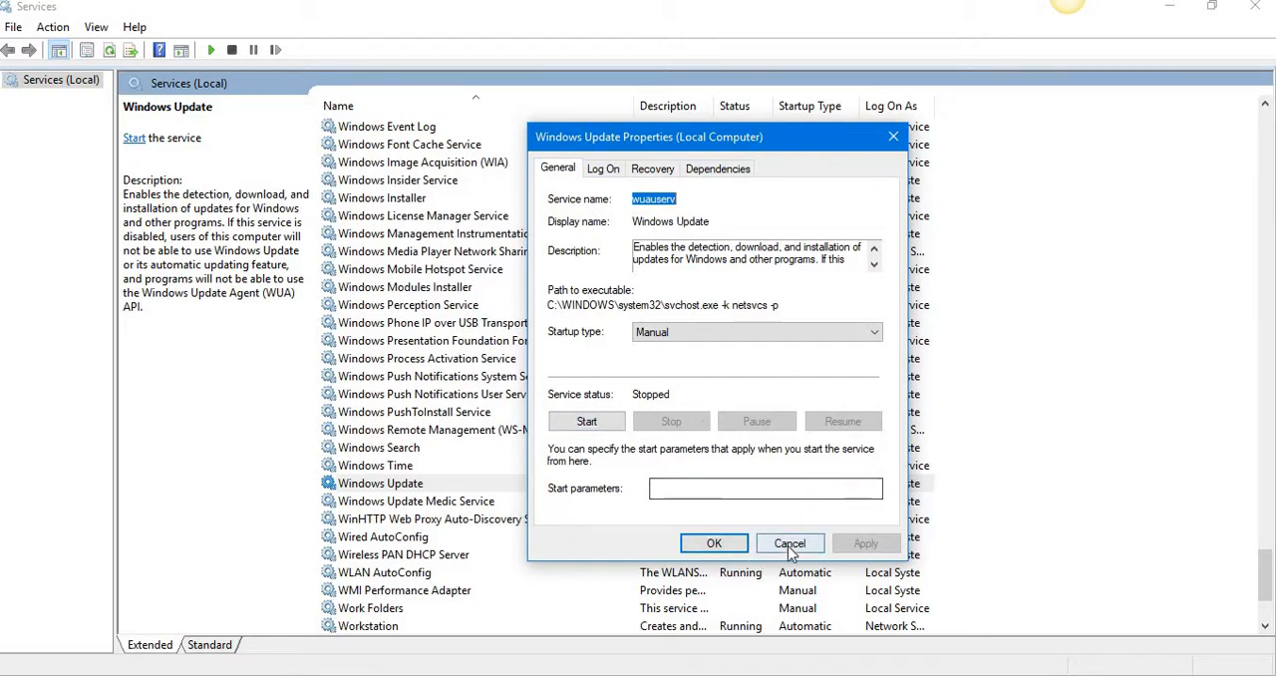
click(789, 542)
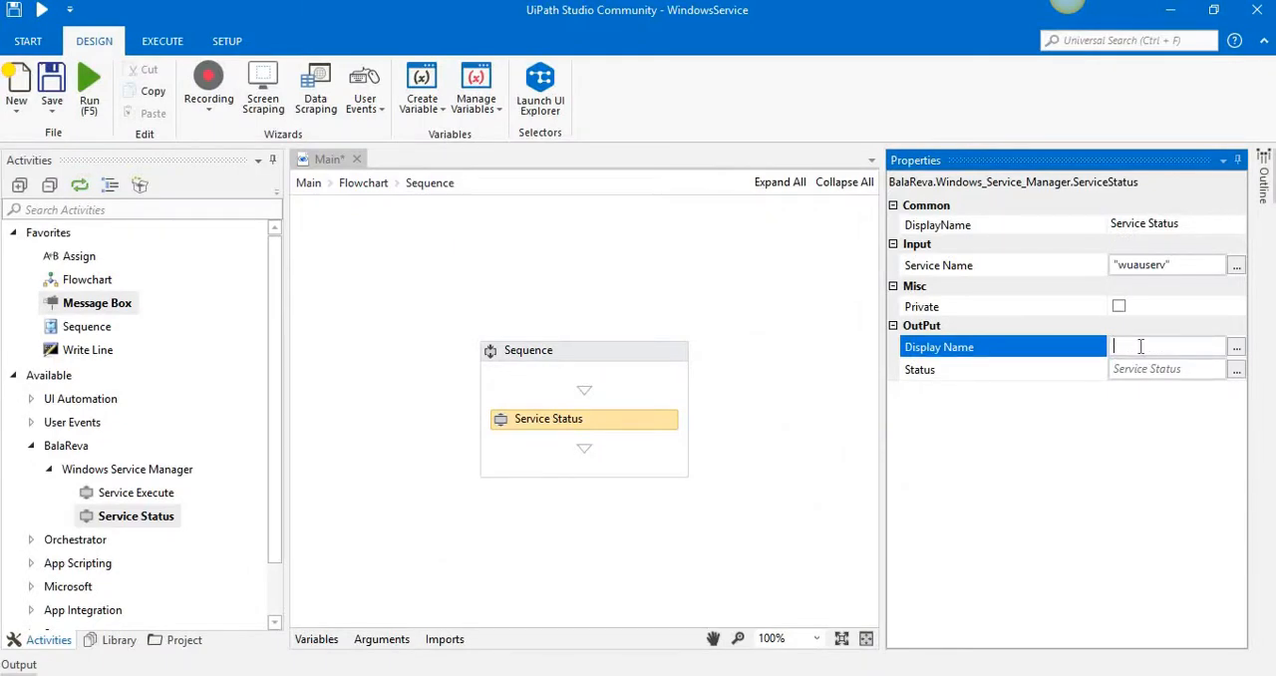
Store the outputs in DisplayName and Status variables.
text(DisplayName)
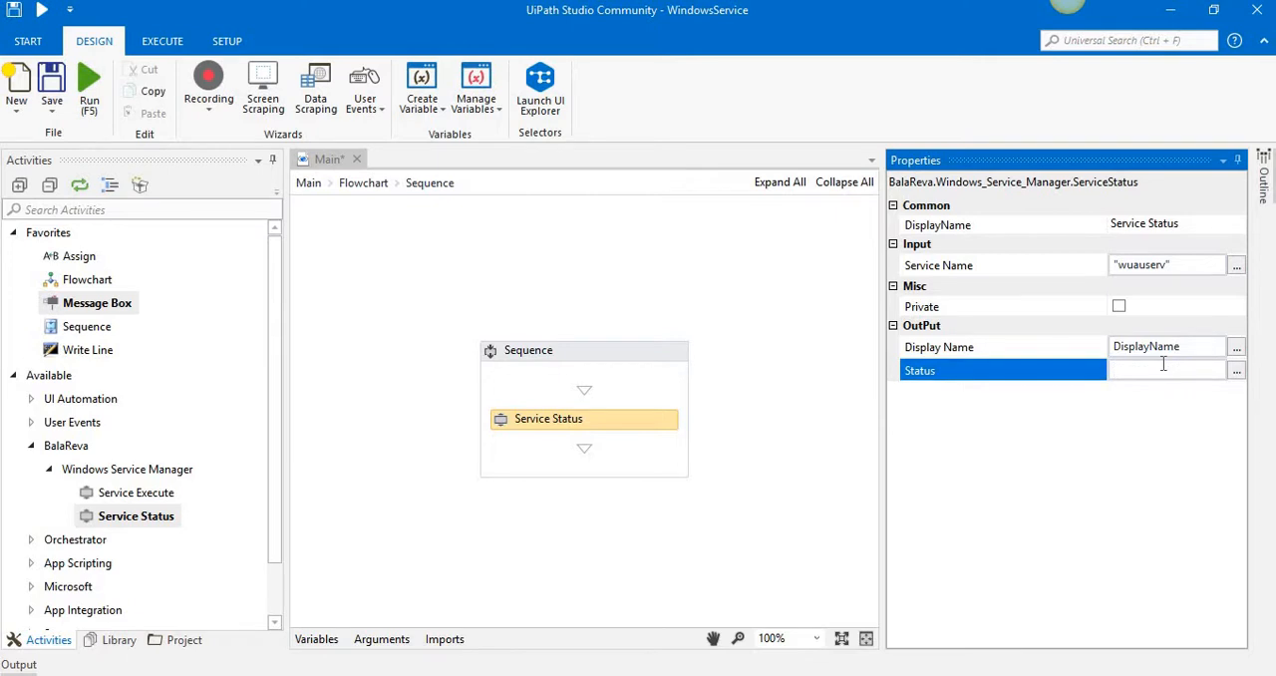
text(Status)
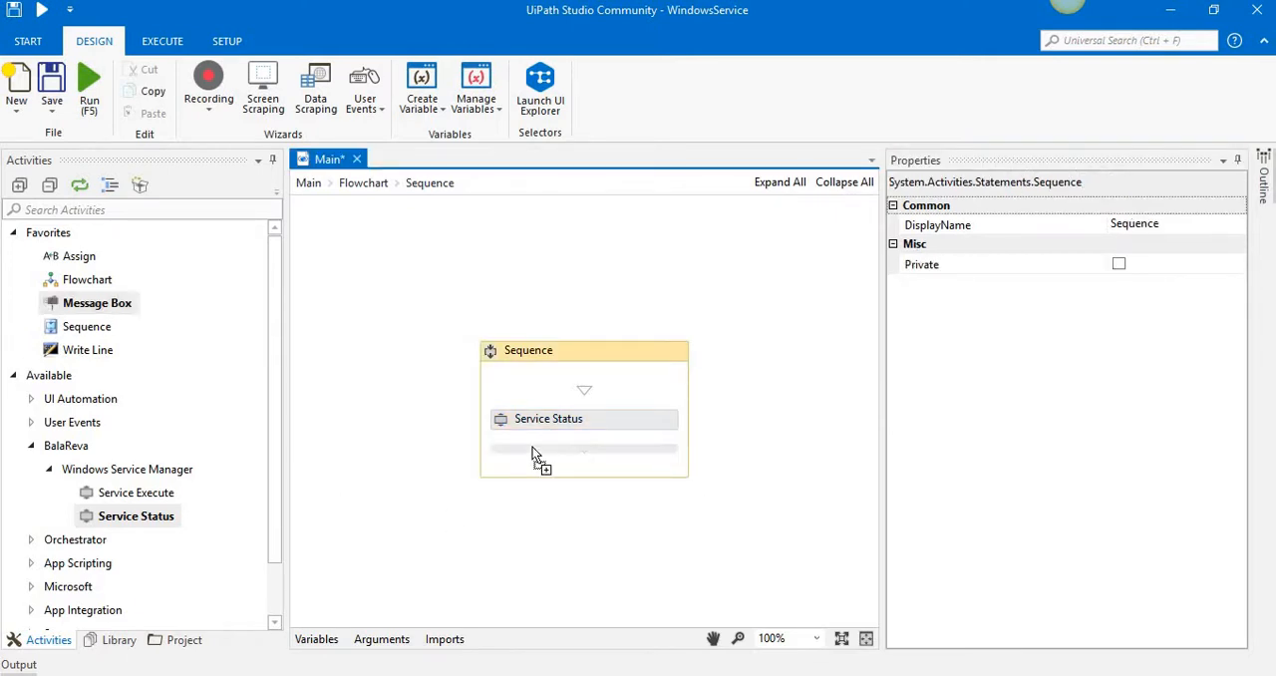
text(st)
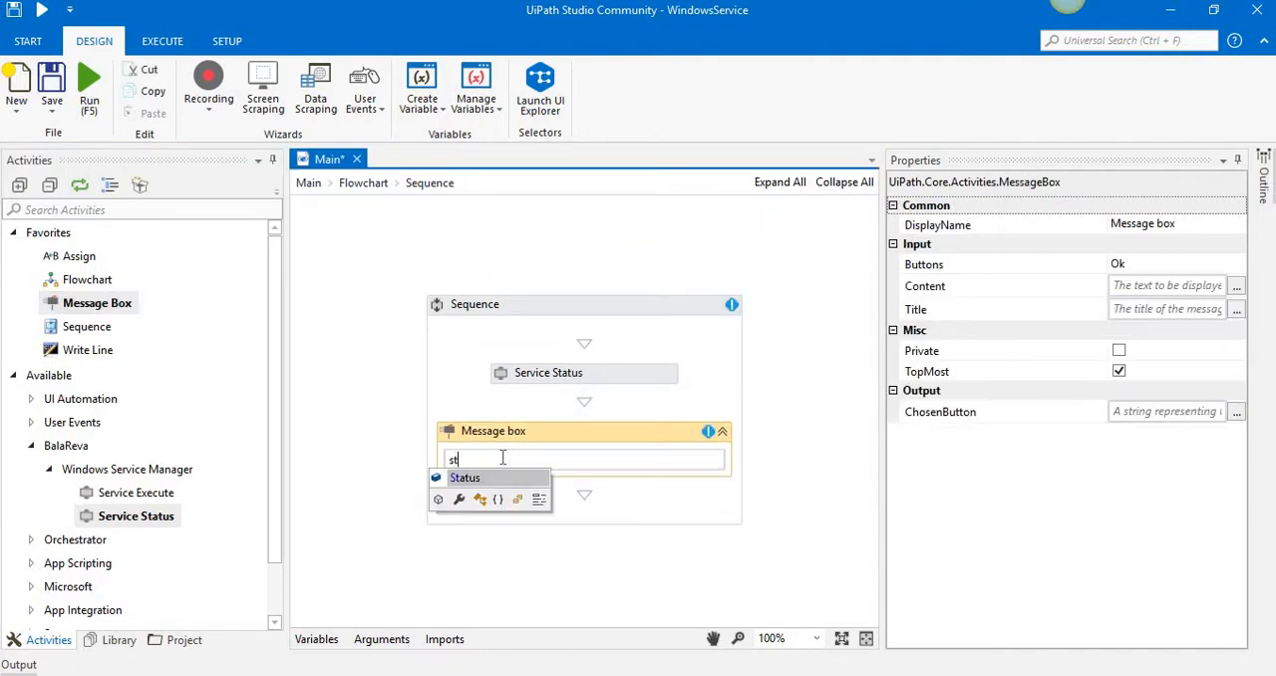
Write the Message Box text "Status " + Status + Environment.NewLine + "DisplayName" + DisplayName.
click(464, 478)
text("Status )
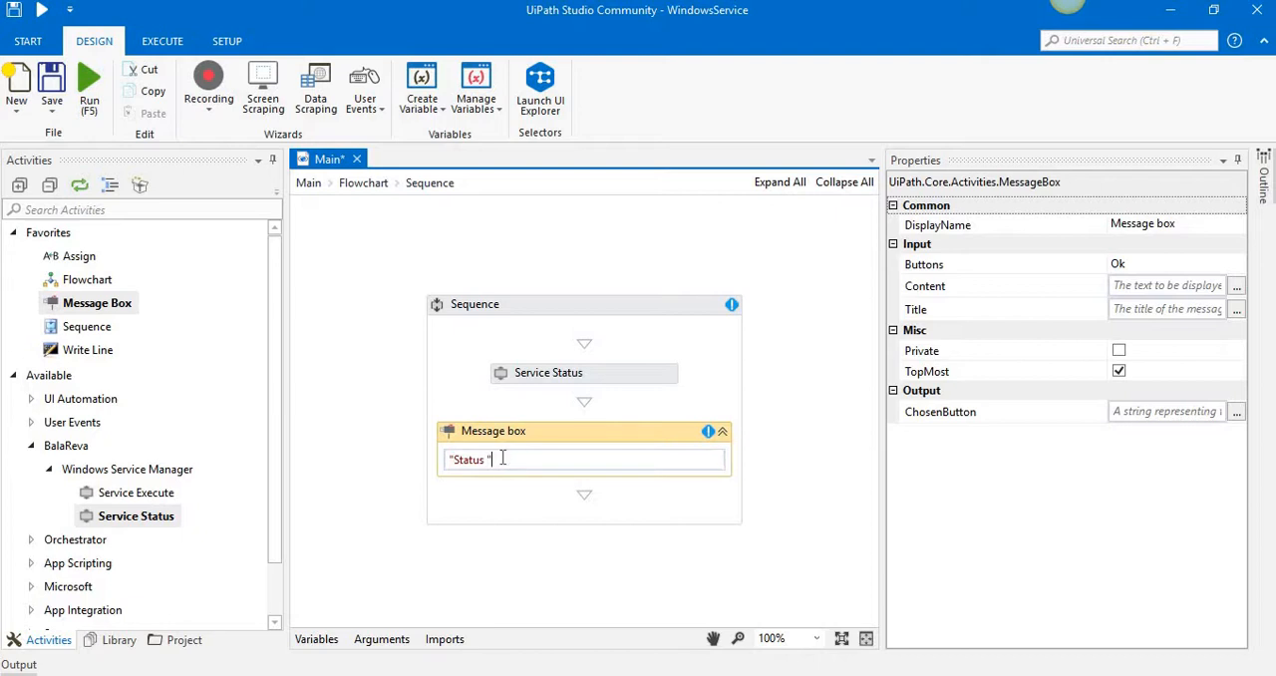
text(+Status +)
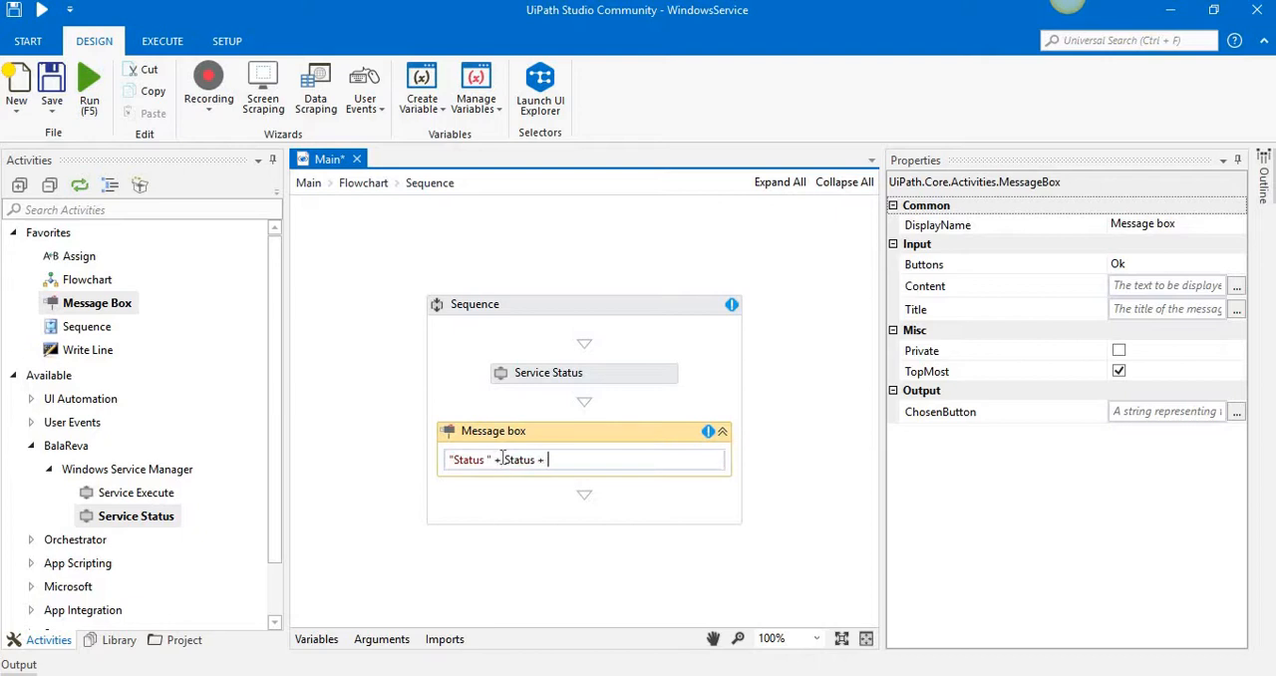
text(Envi)
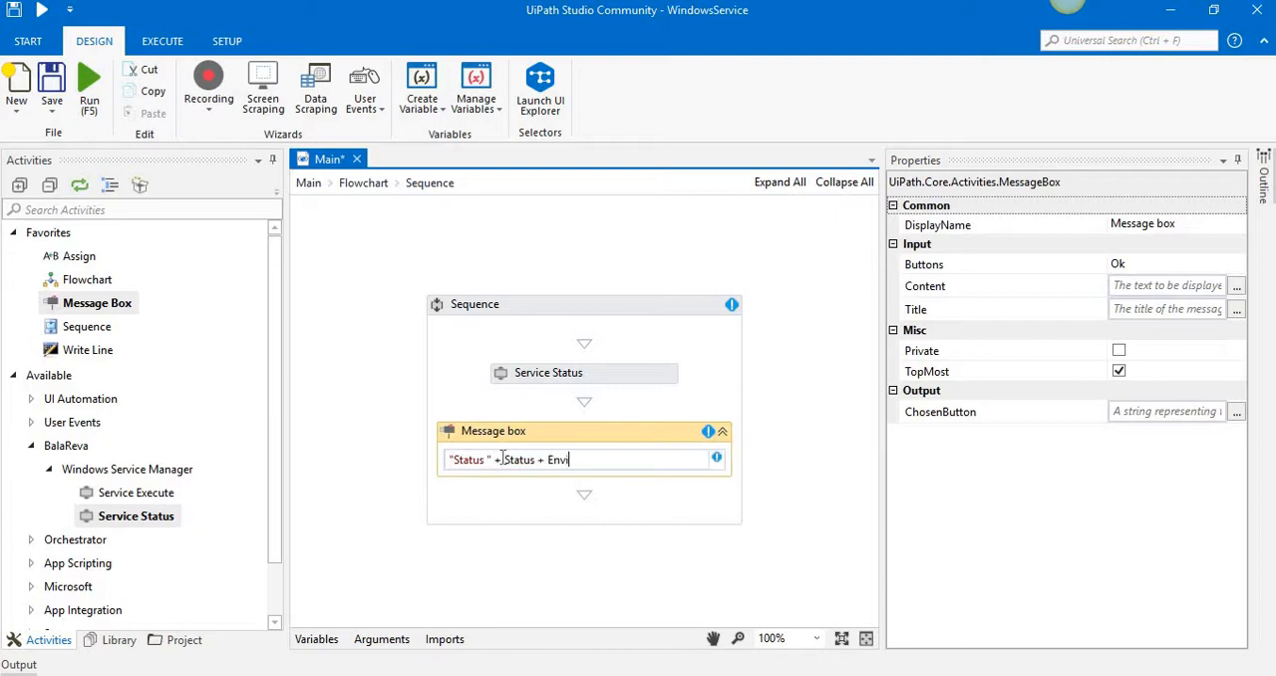
text(ronment)
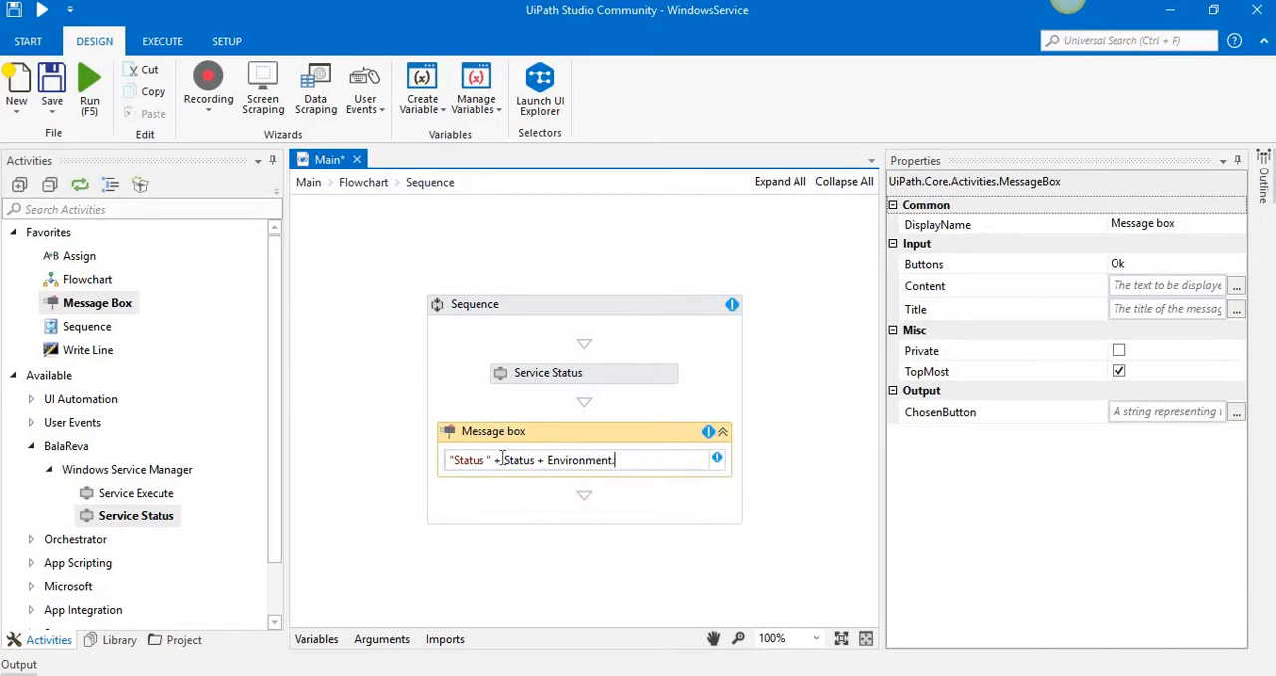
text(.NewLine + ")
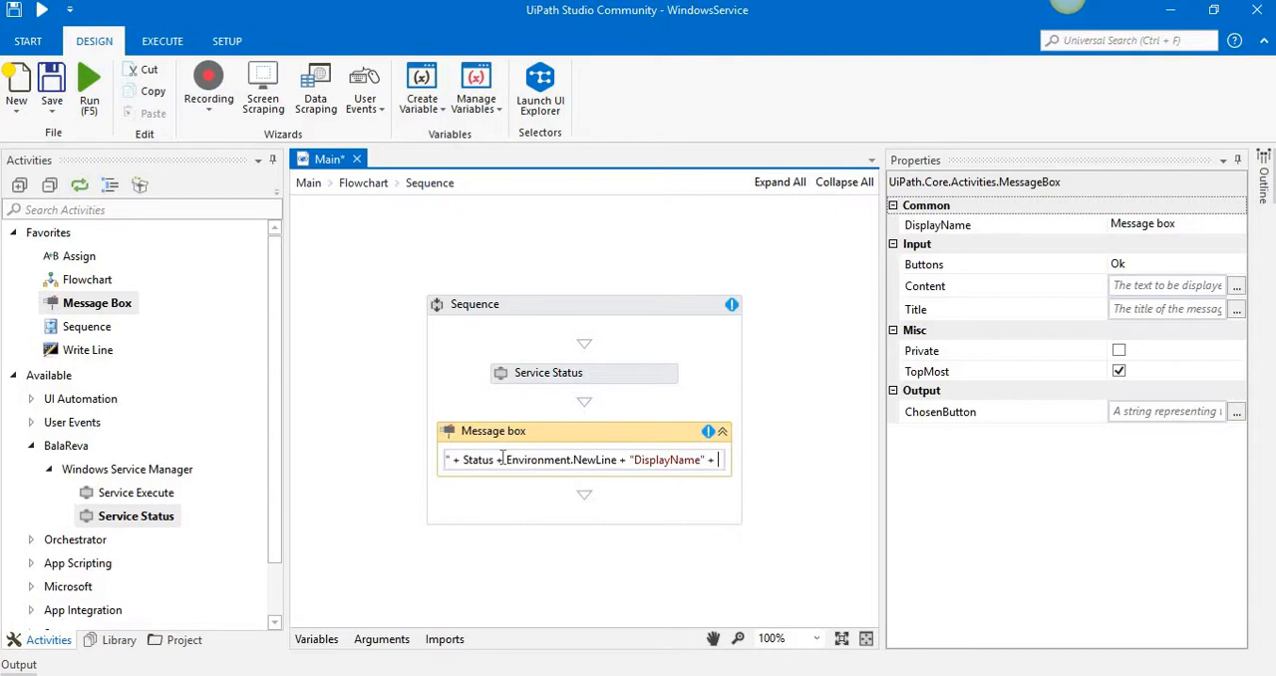
text(DisplayName)
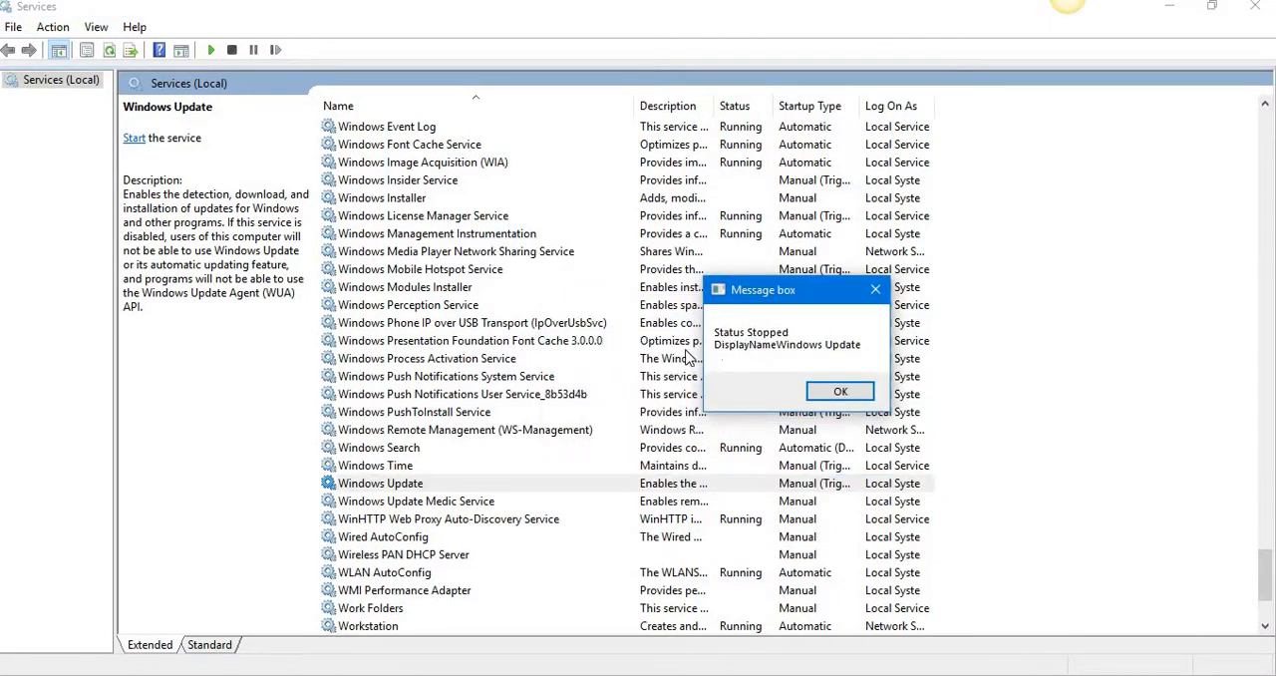
mouse_move(808, 357)
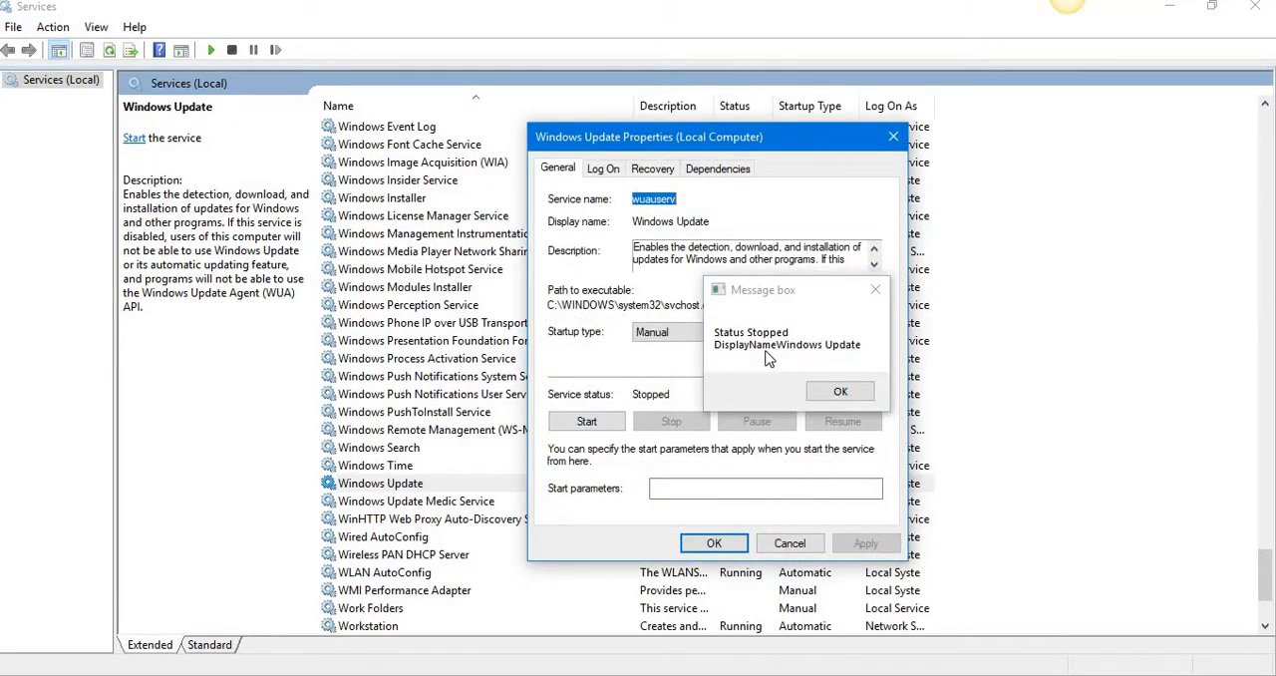
mouse_move(797, 363)
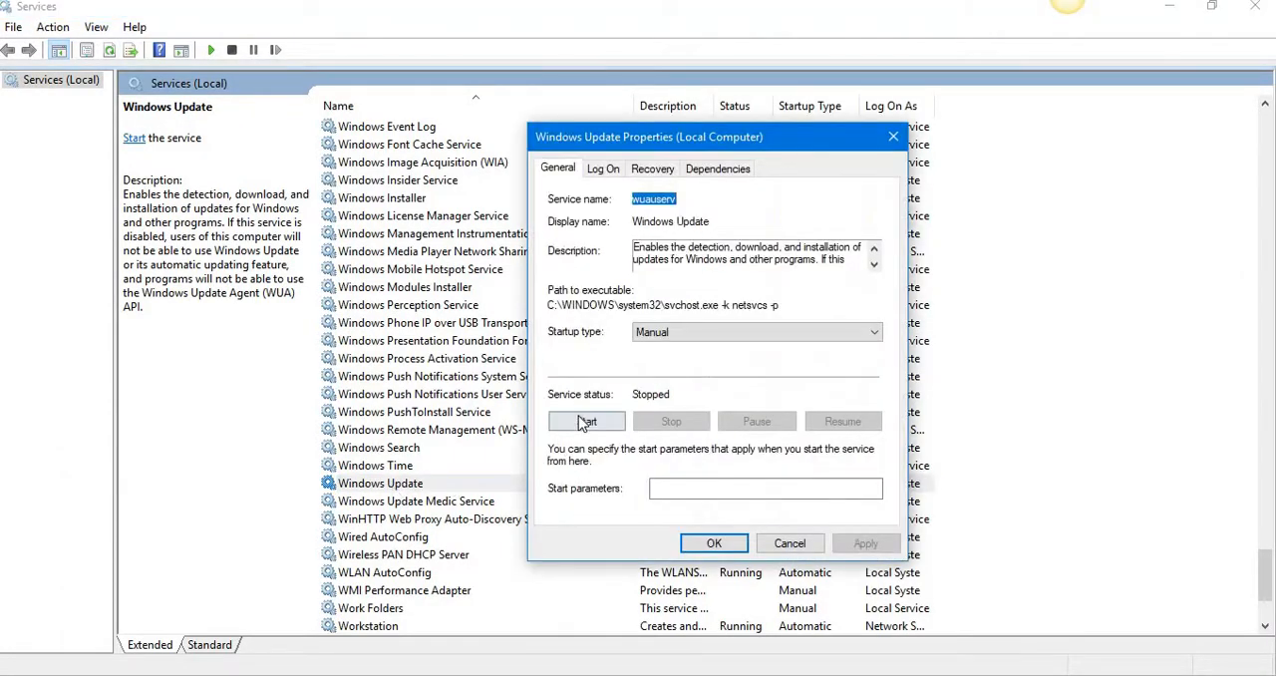
Start the Windows Update service from its Properties dialog.
click(586, 421)
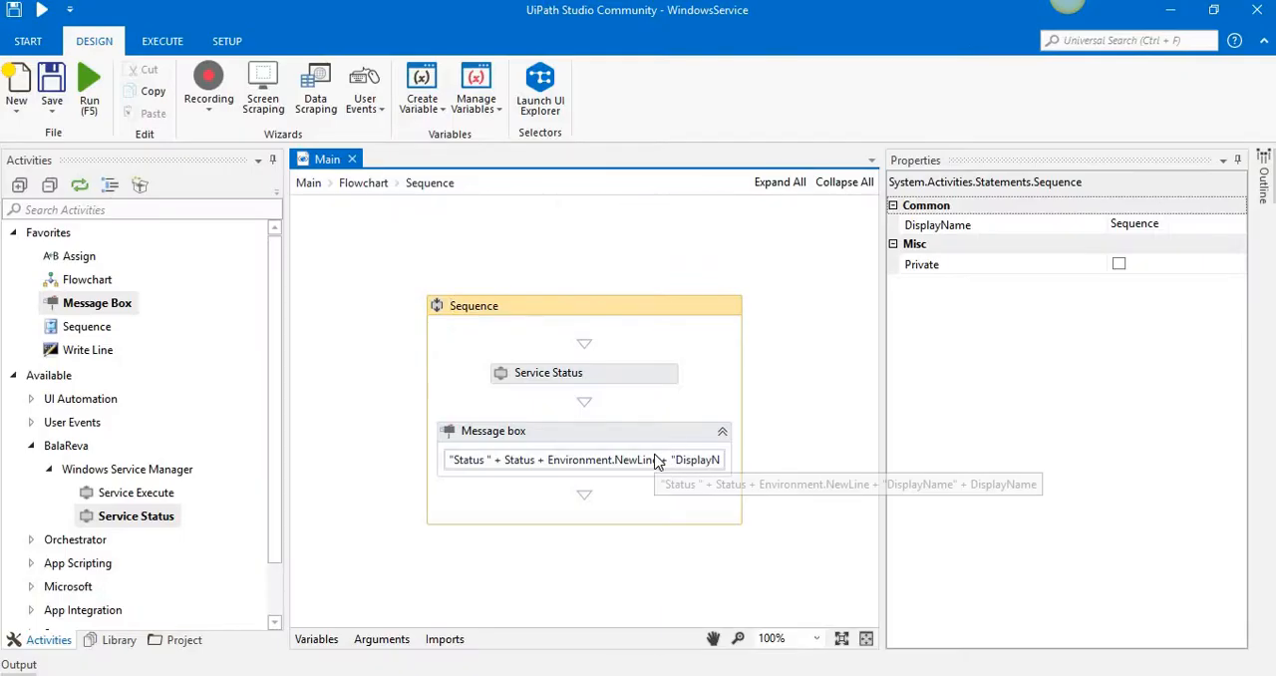
Rerun the workflow, confirm the message box reports Status Running, and dismiss it.
click(88, 84)
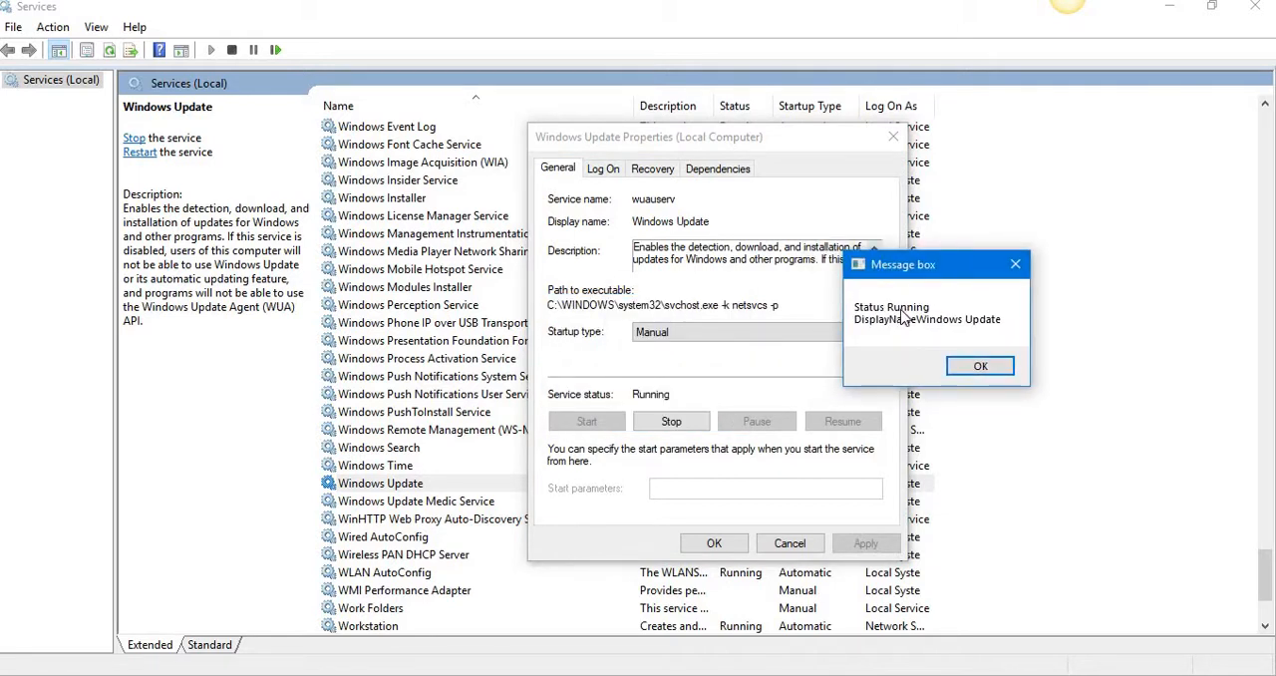
mouse_move(980, 366)
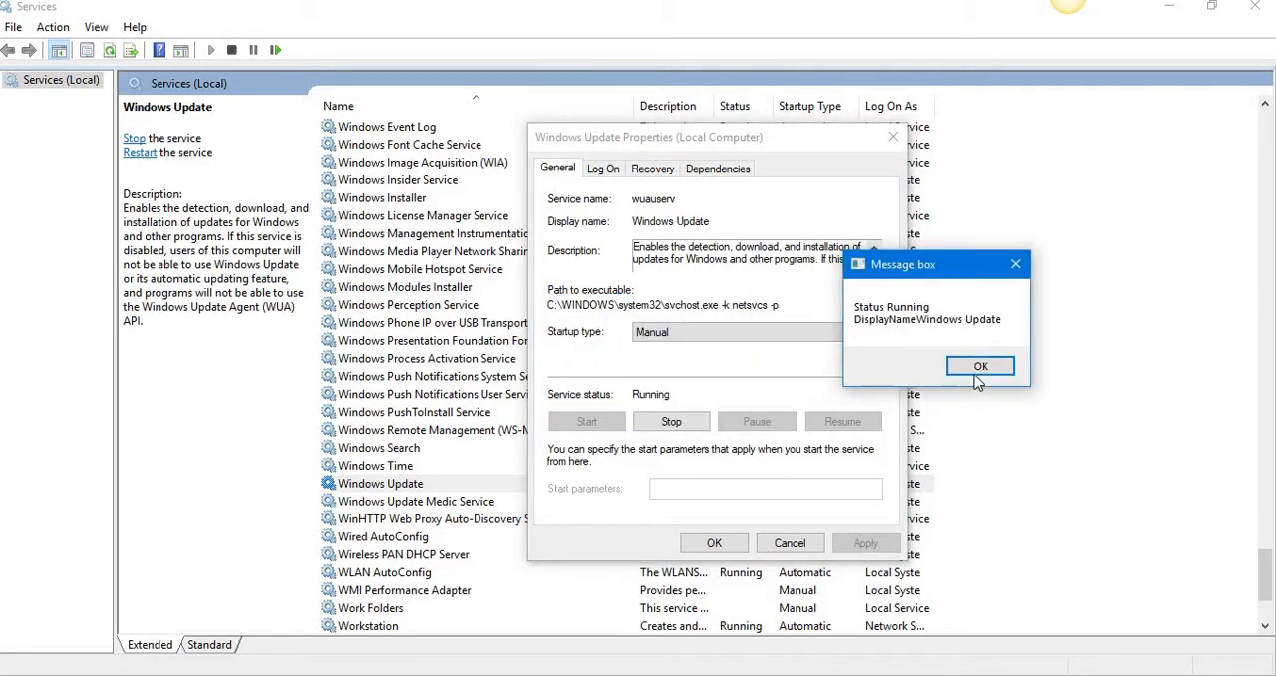
click(980, 367)
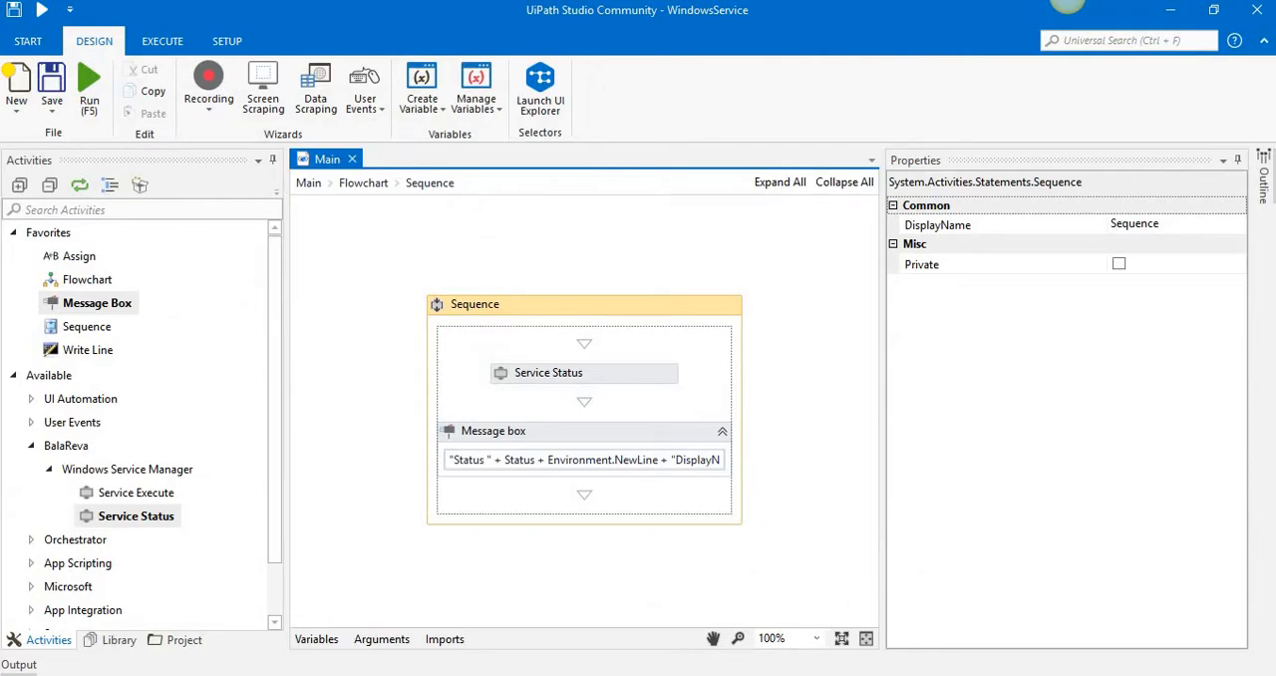